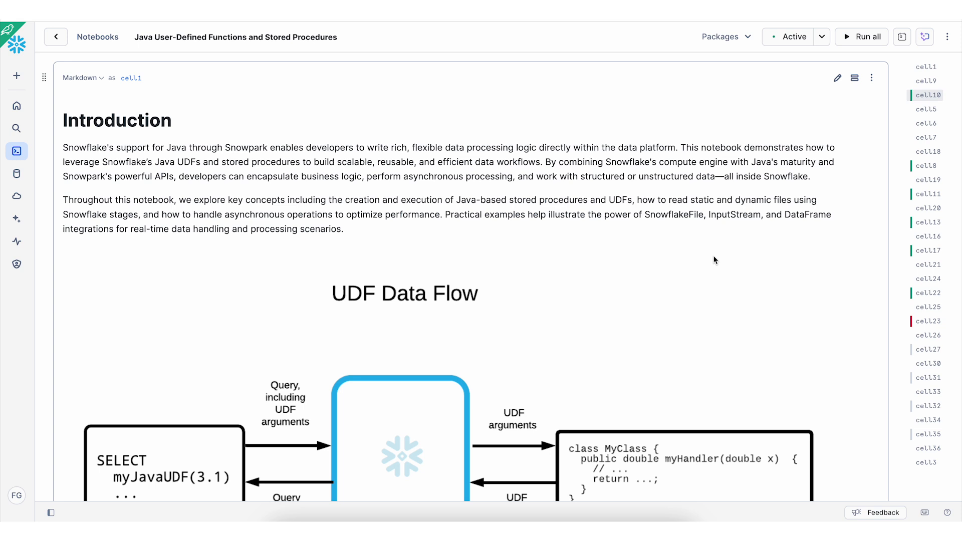
Step: Scroll down through the notebook's earlier cells
click(794, 36)
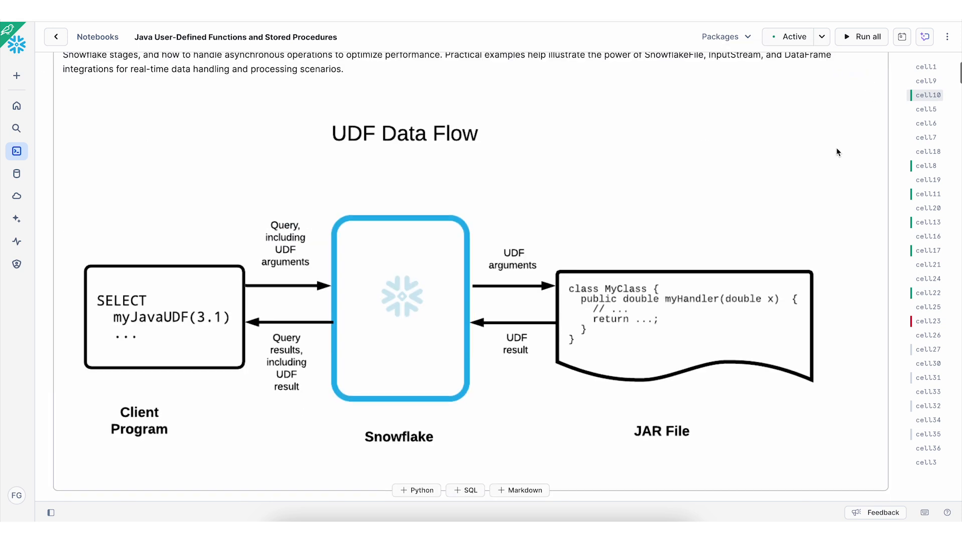
scroll(down, 3)
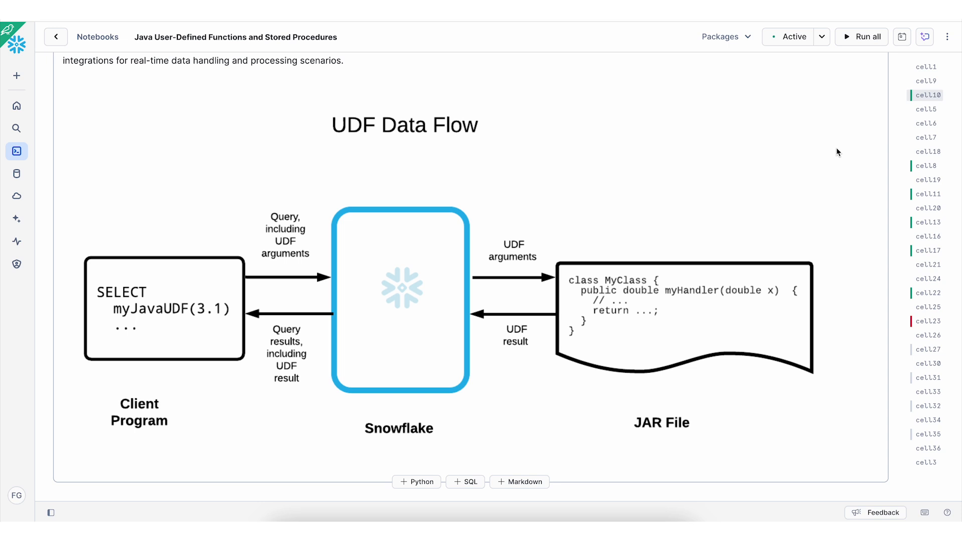
scroll(down, 3)
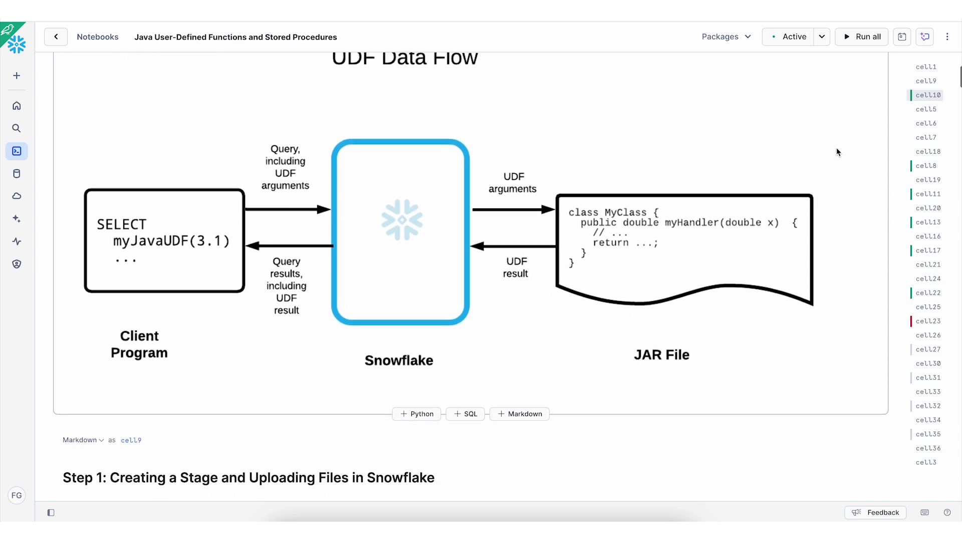
scroll(down, 3)
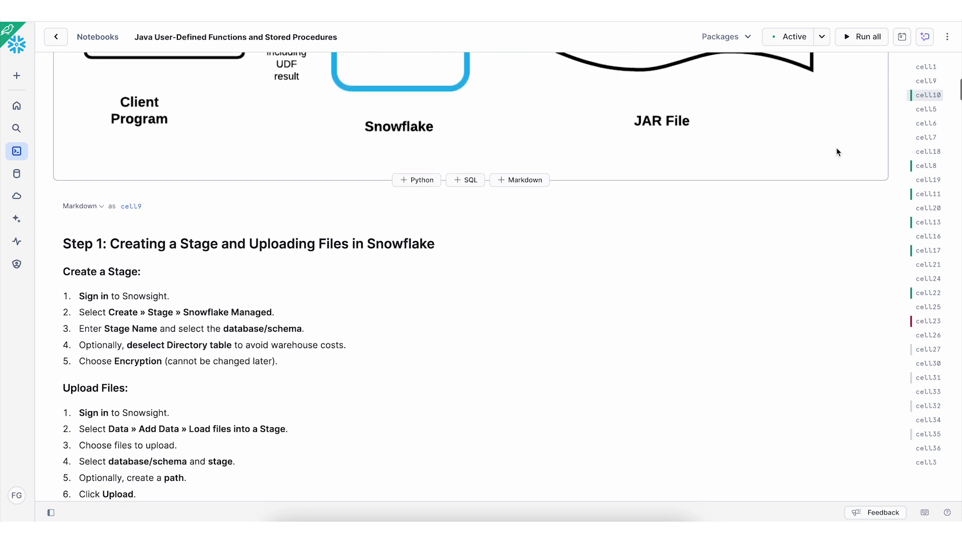
scroll(down, 3)
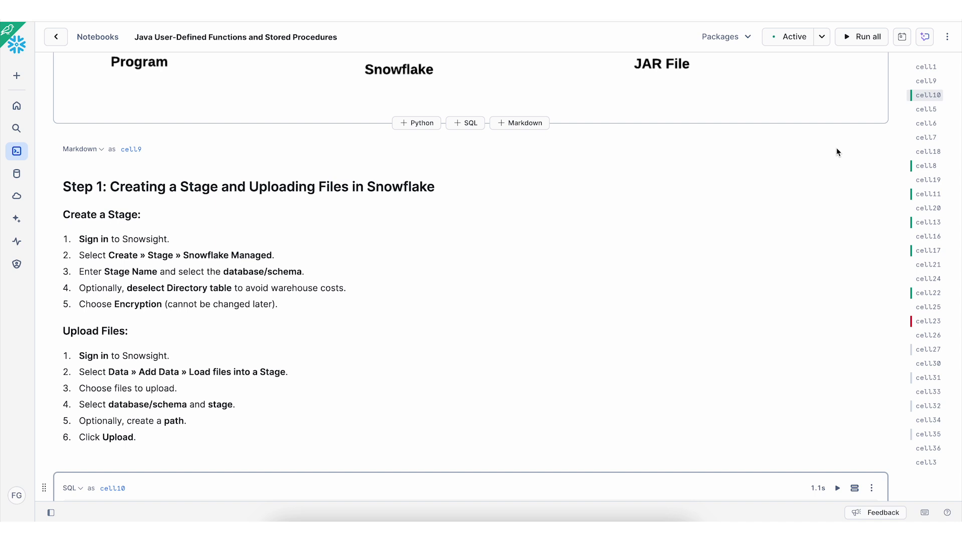
scroll(down, 3)
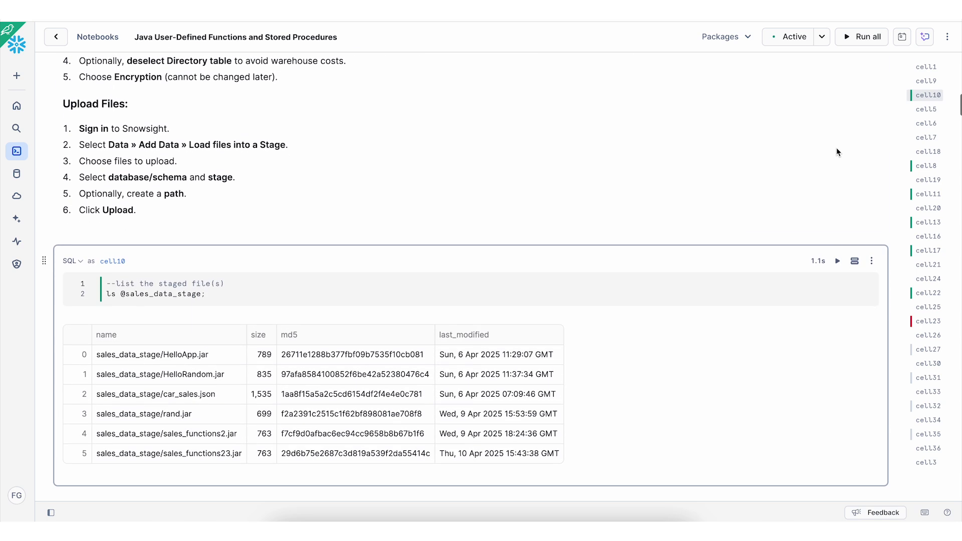
scroll(down, 3)
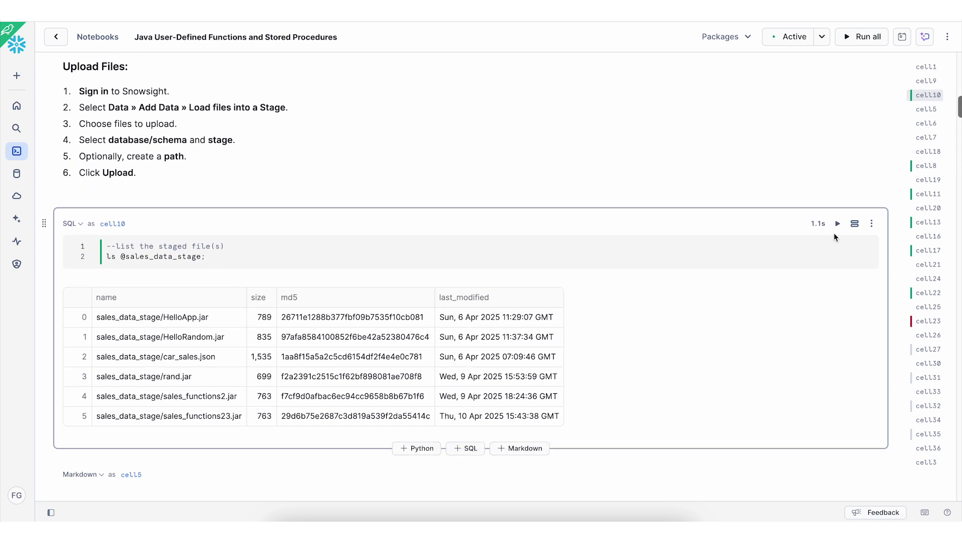
click(836, 223)
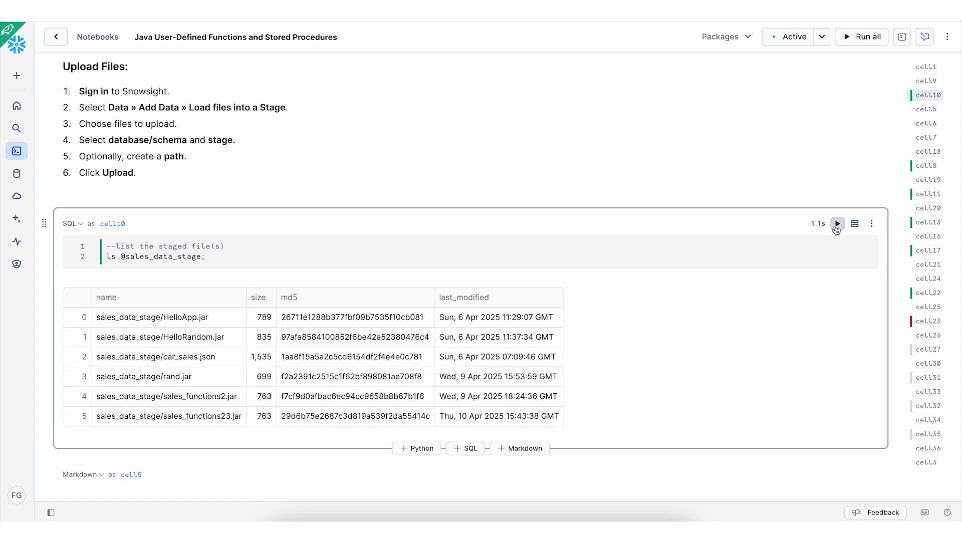
scroll(down, 3)
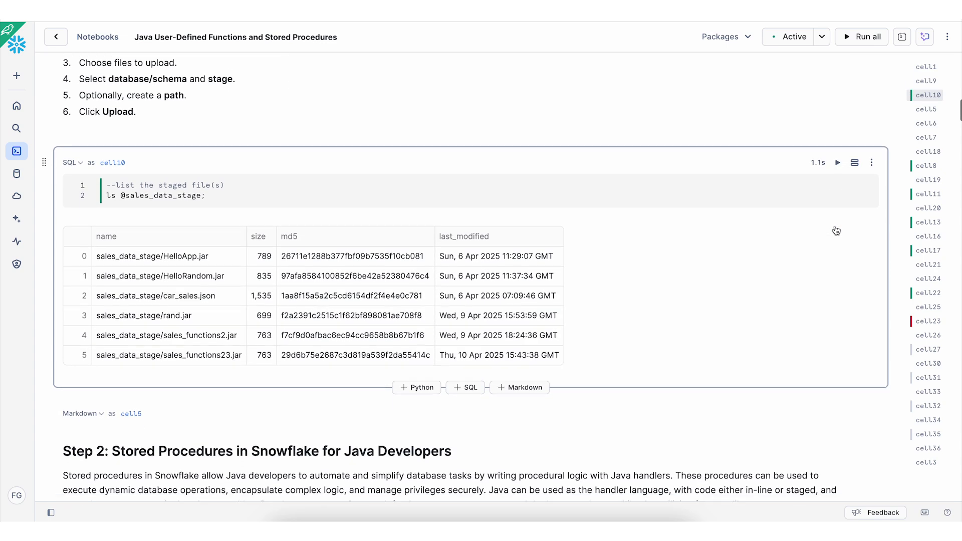
scroll(down, 3)
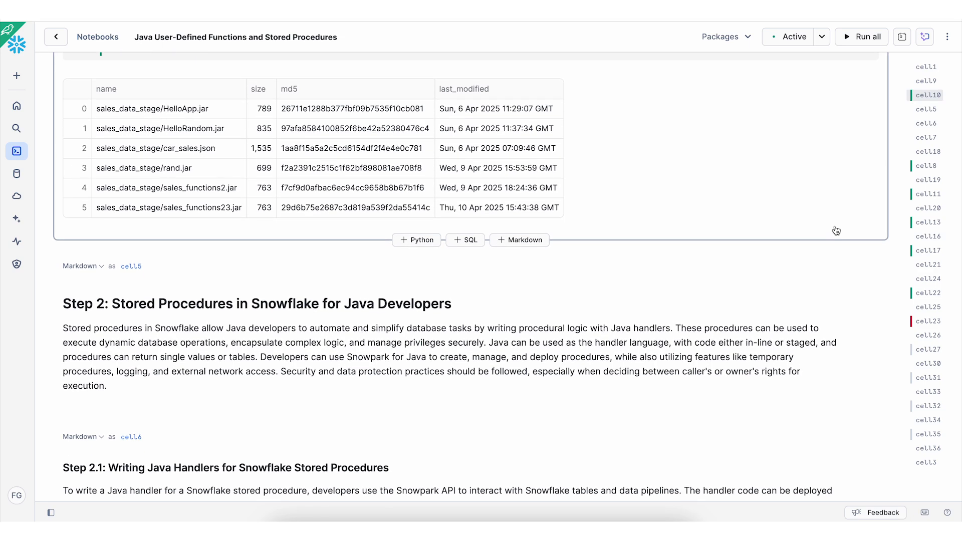
scroll(down, 3)
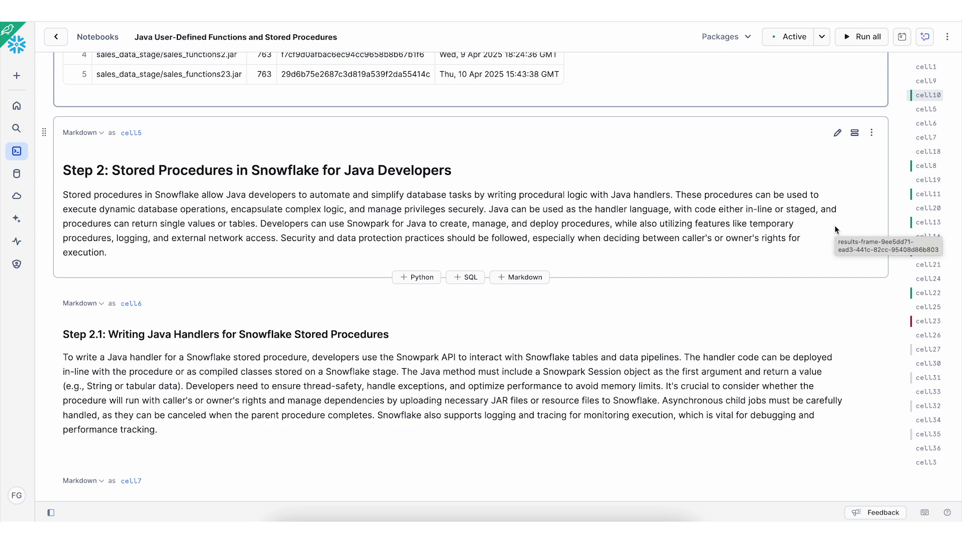
scroll(down, 3)
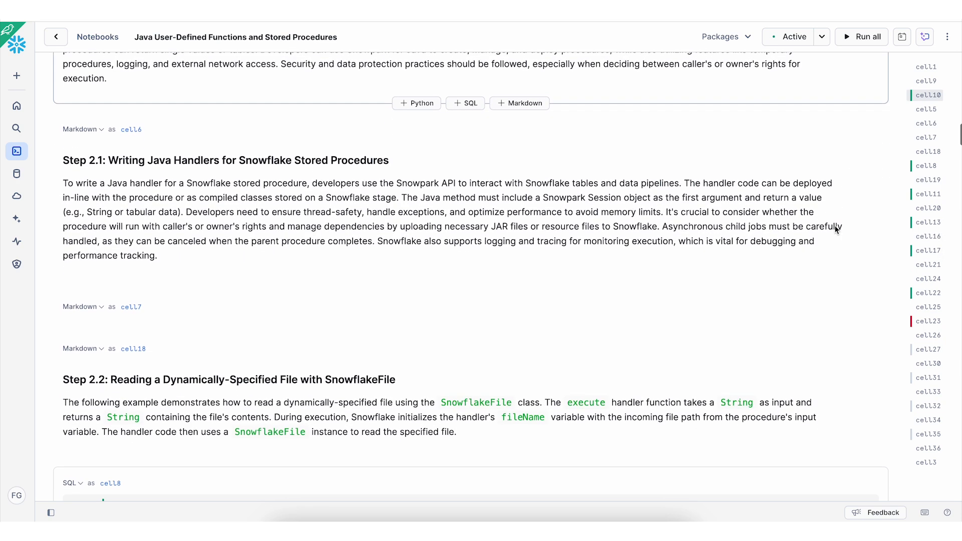
scroll(down, 3)
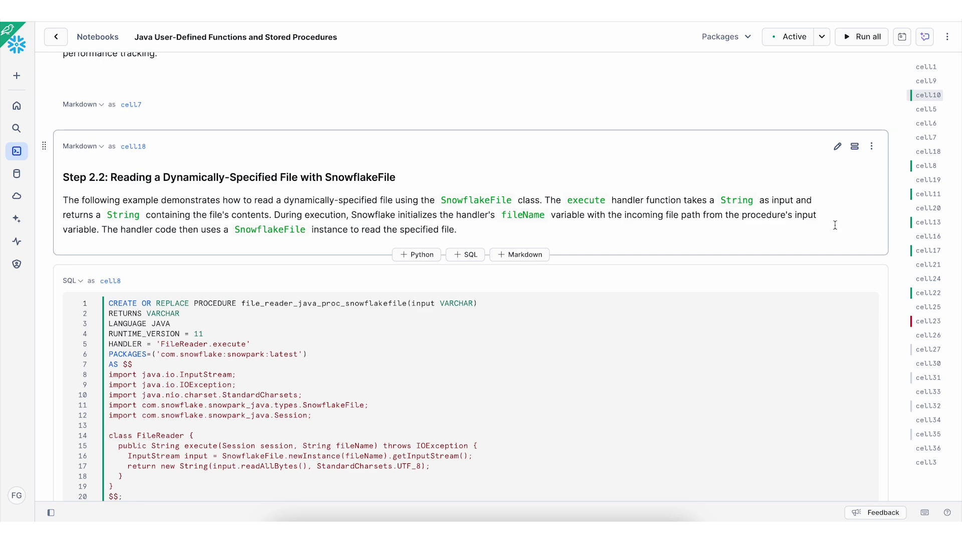
mouse_move(782, 263)
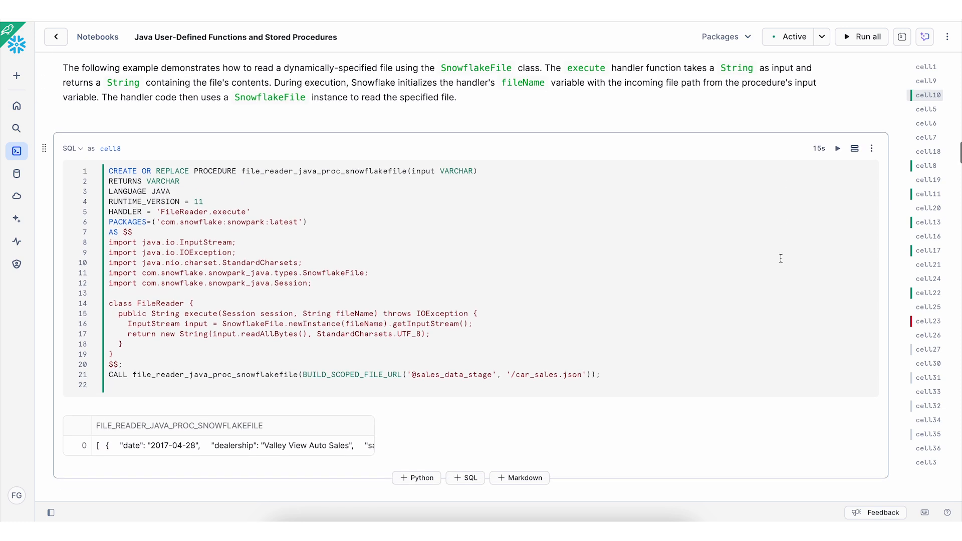
mouse_move(329, 185)
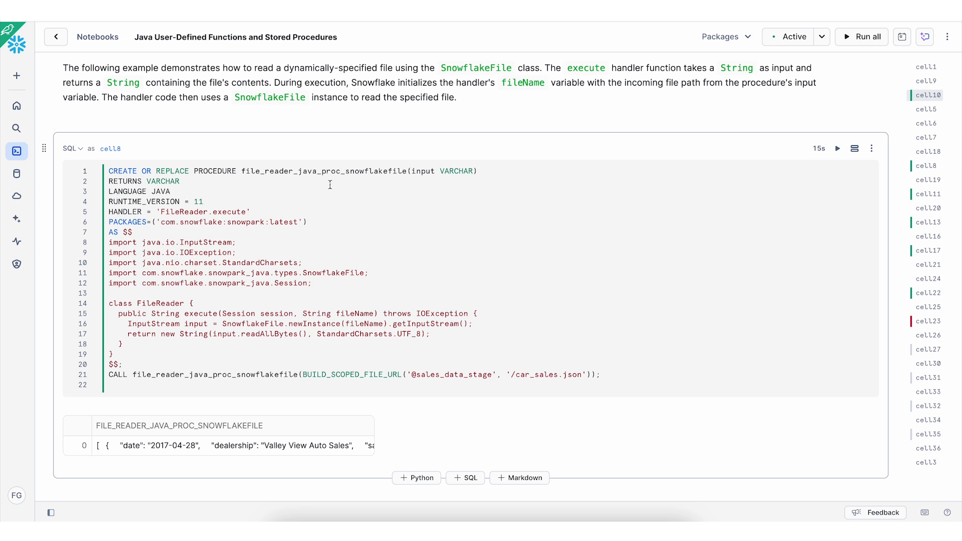
mouse_move(227, 186)
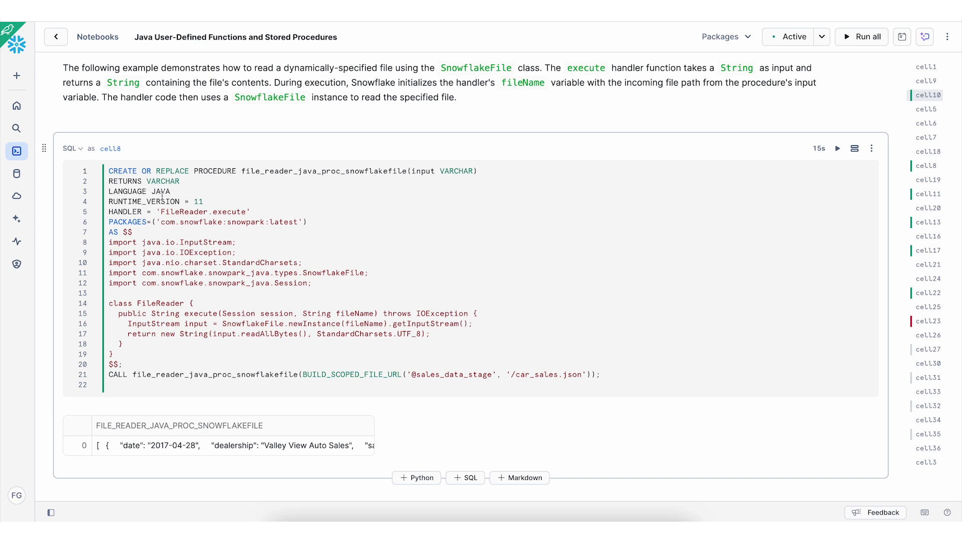
mouse_move(183, 202)
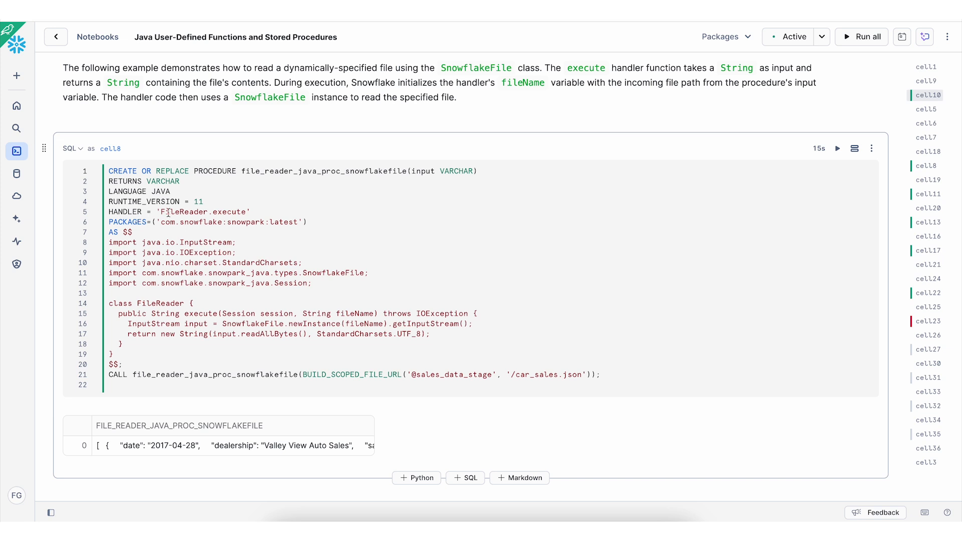
mouse_move(226, 211)
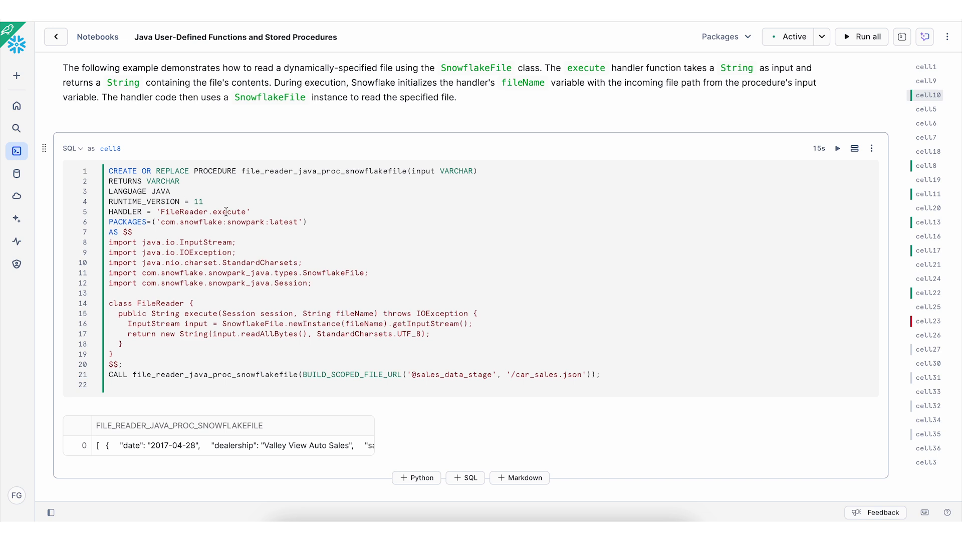
Step: Continue scrolling down the notebook toward the Step 3 UDF section
scroll(down, 3)
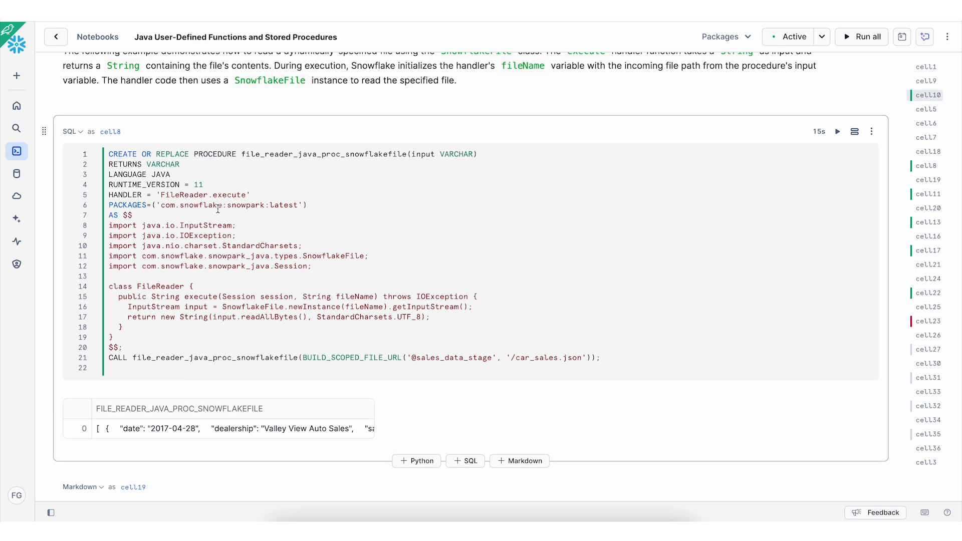
mouse_move(238, 237)
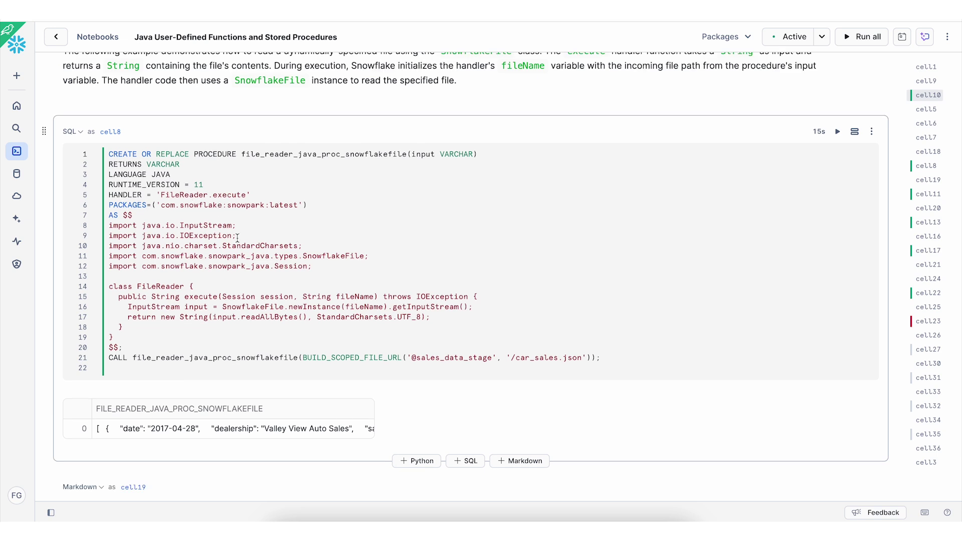
scroll(up, 3)
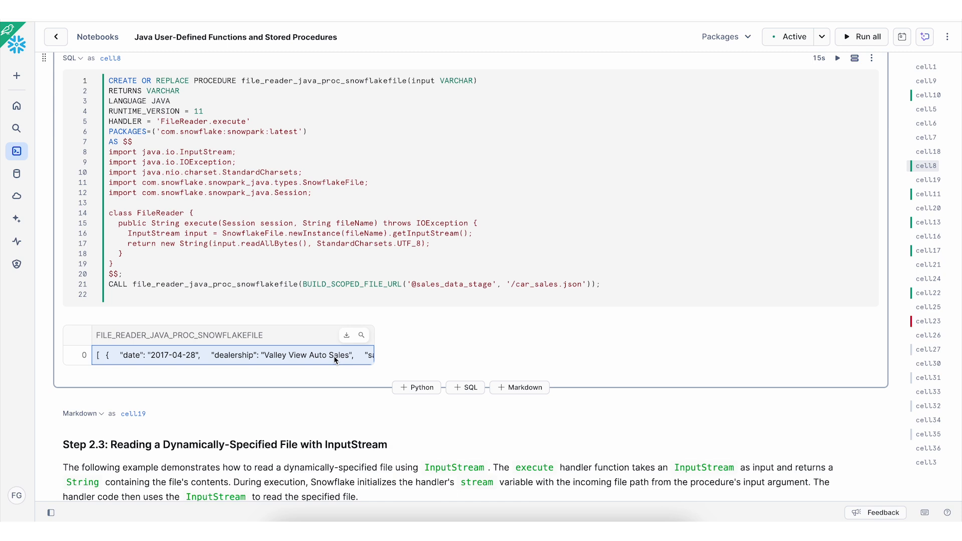
scroll(down, 3)
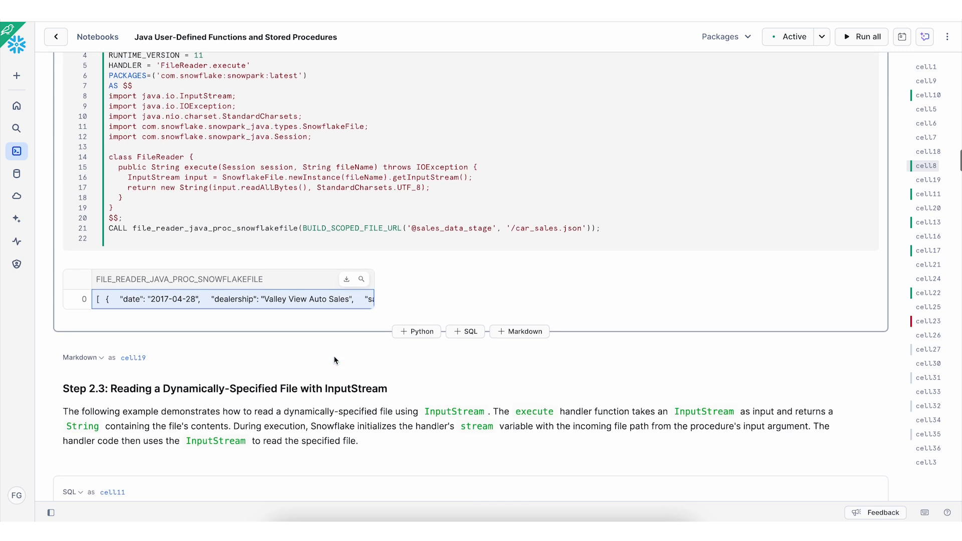
scroll(down, 3)
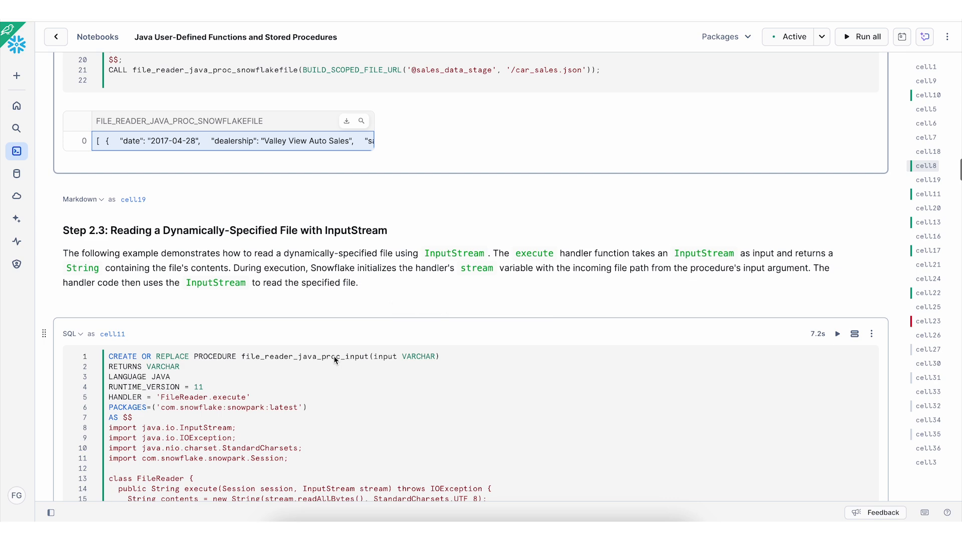
scroll(down, 3)
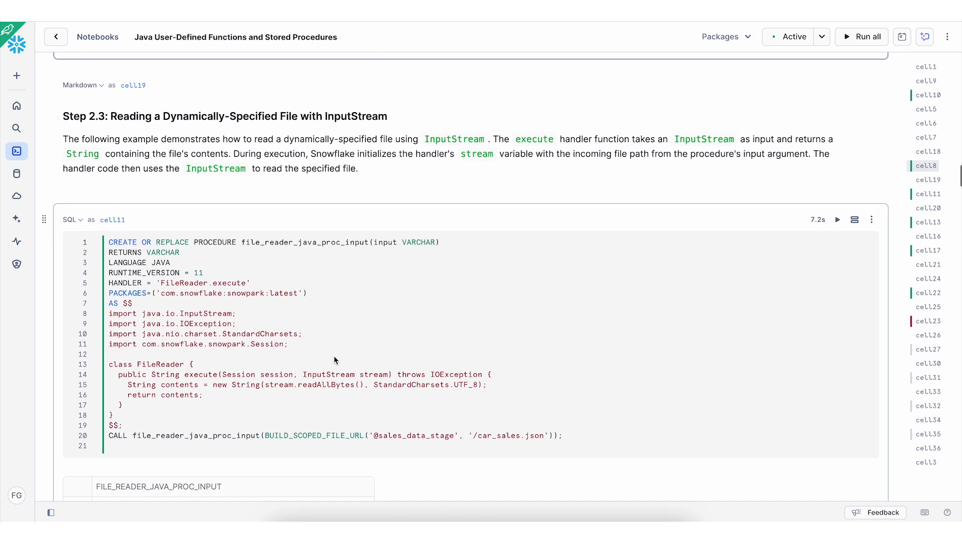
scroll(down, 3)
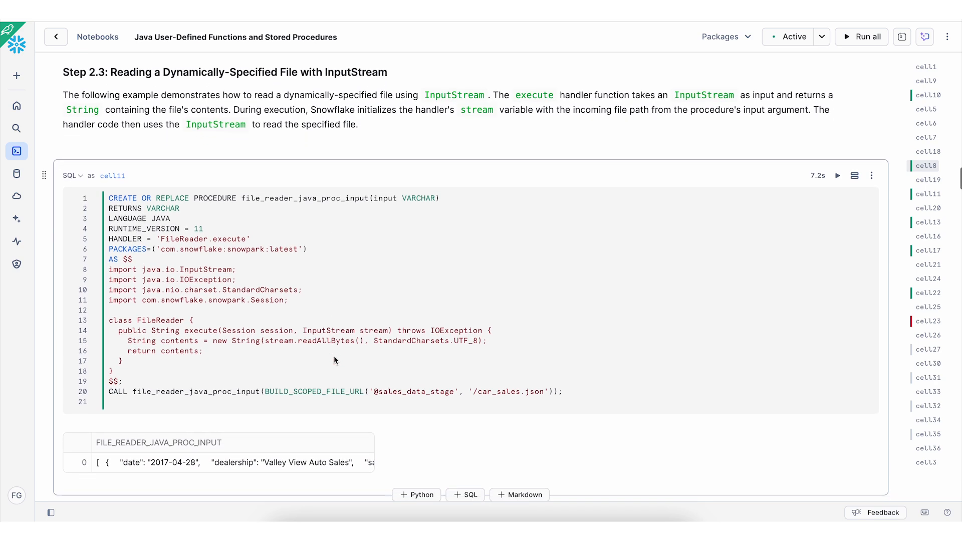
scroll(down, 3)
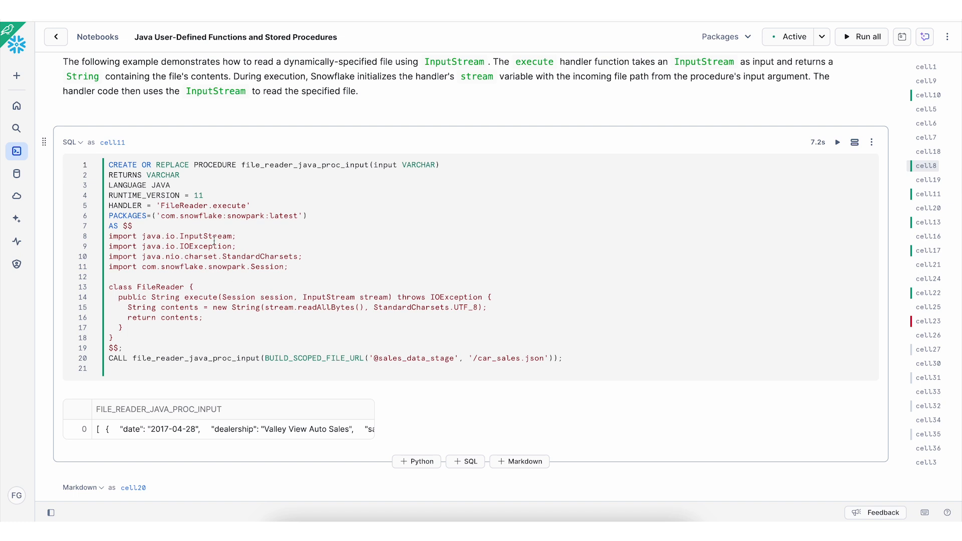
mouse_move(195, 219)
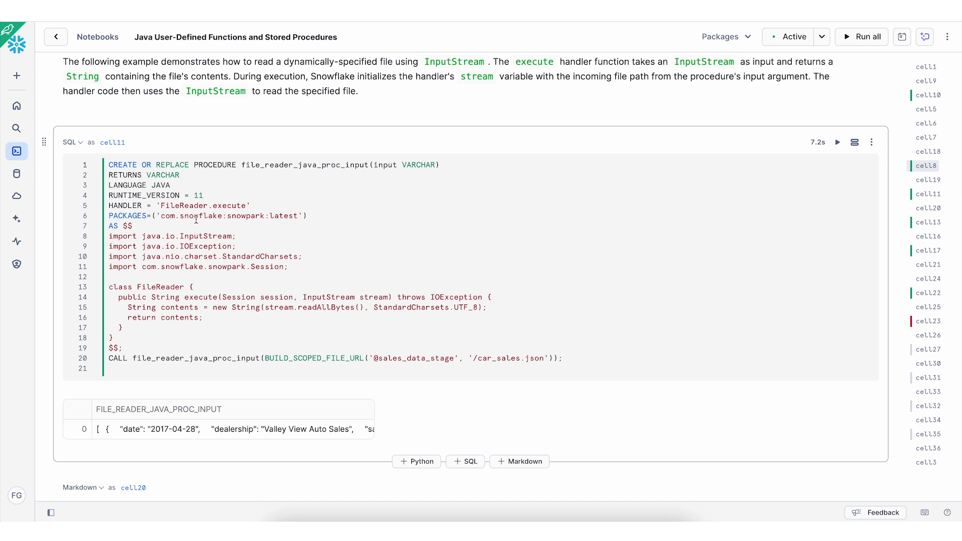
scroll(down, 3)
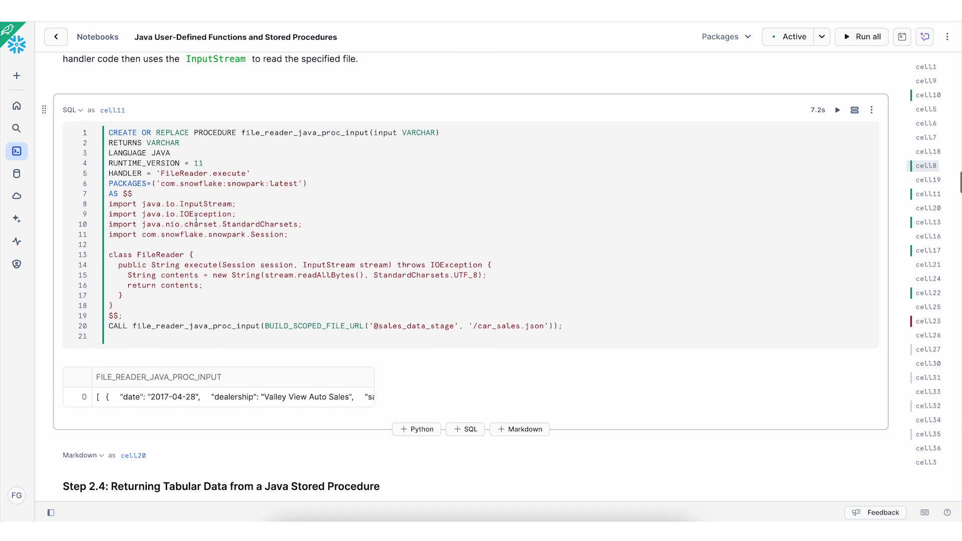
scroll(down, 3)
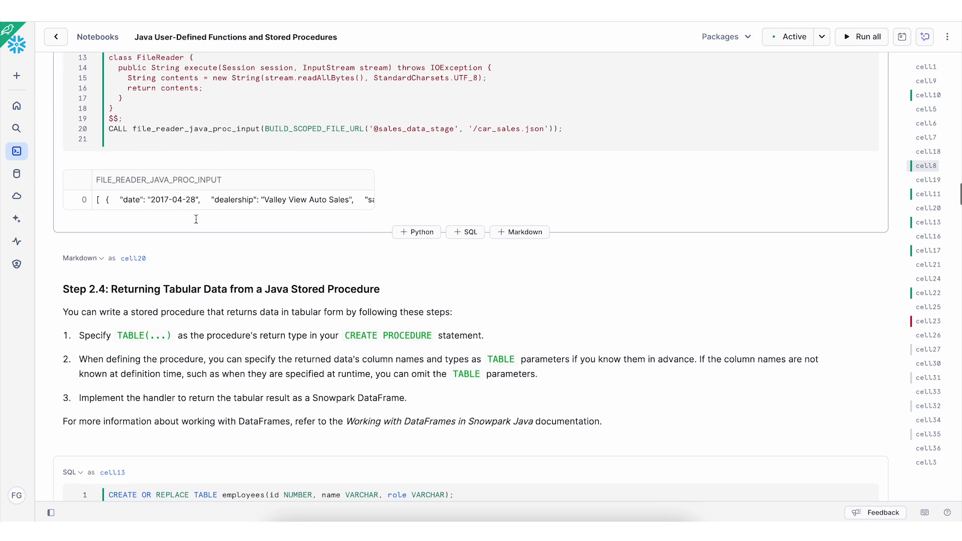
scroll(down, 3)
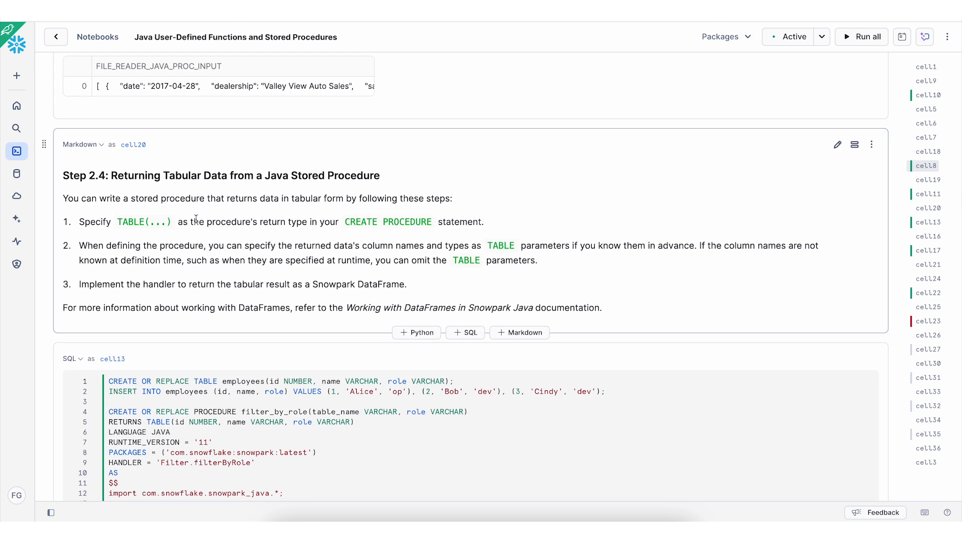
mouse_move(196, 221)
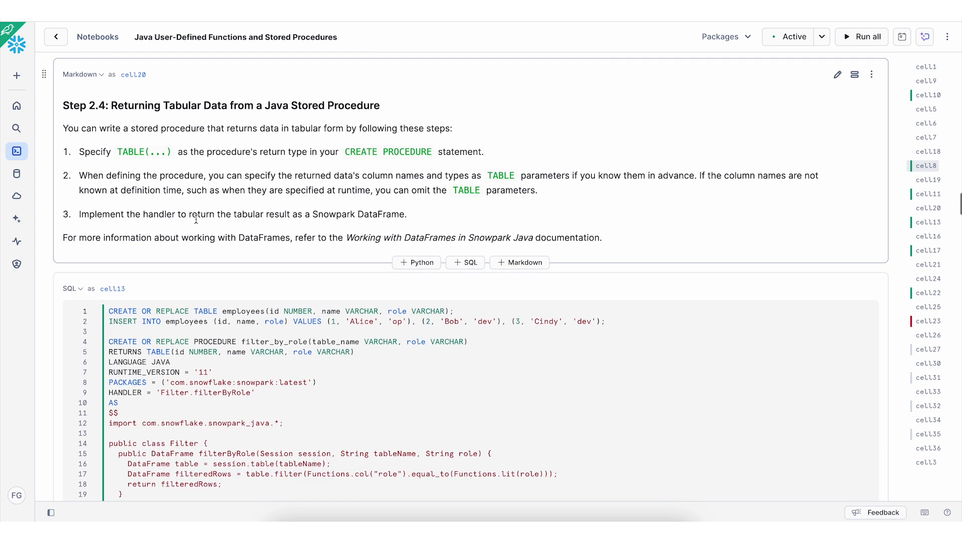
scroll(down, 3)
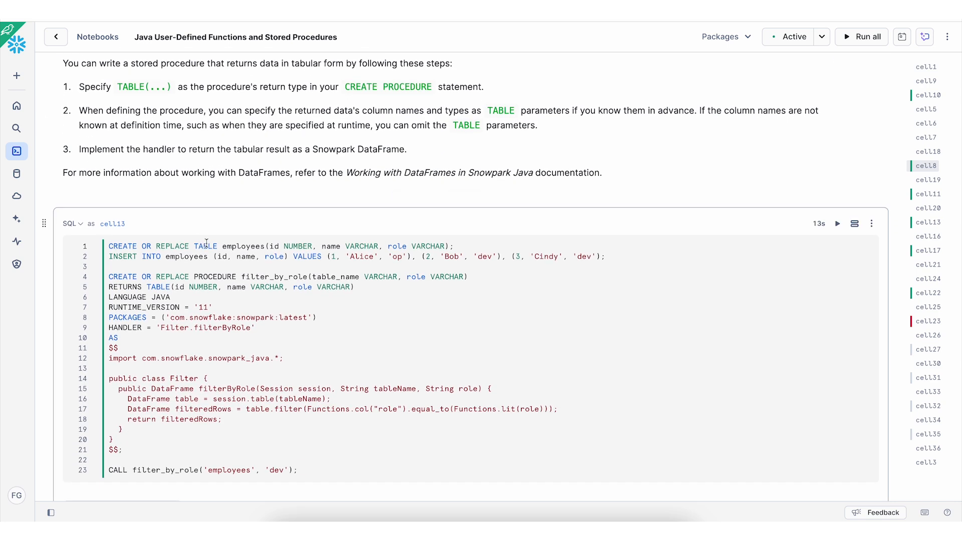
mouse_move(250, 243)
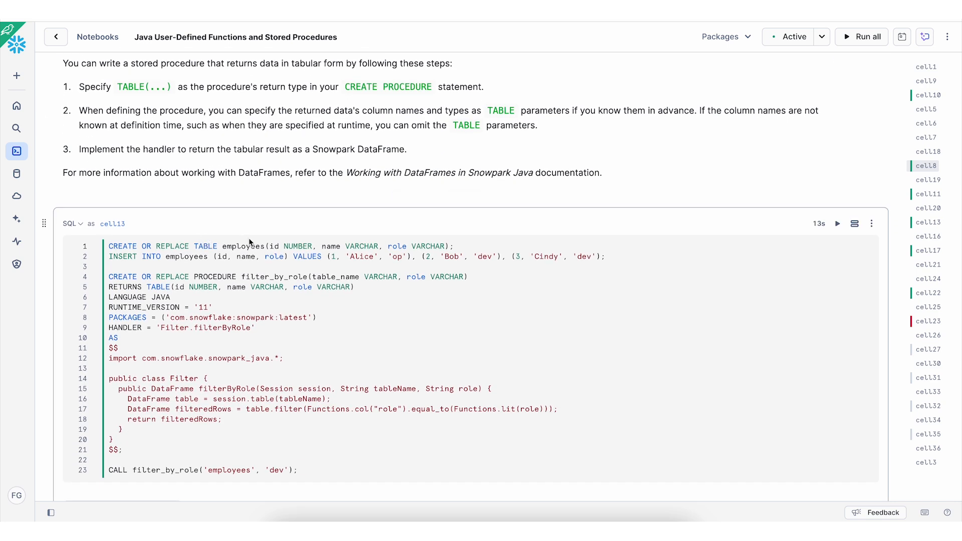
mouse_move(396, 246)
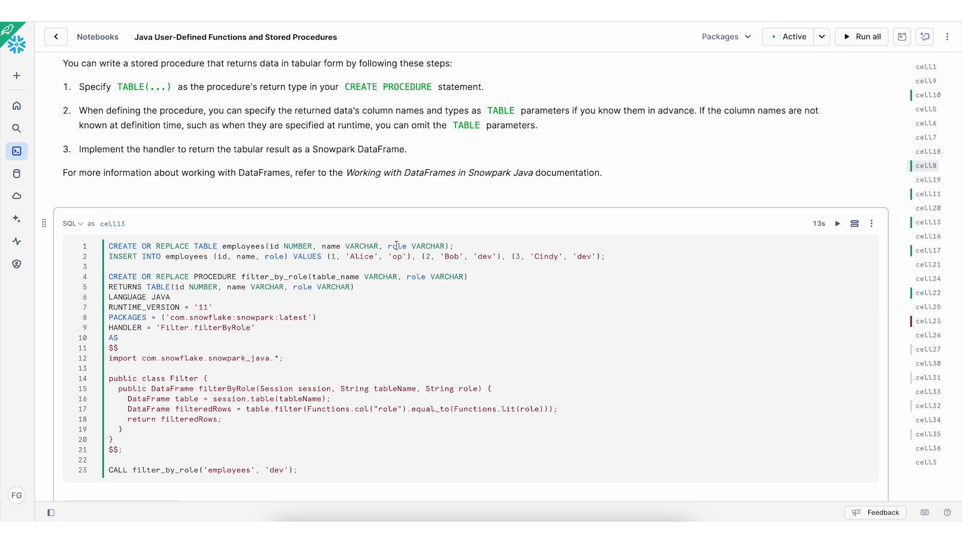
mouse_move(322, 276)
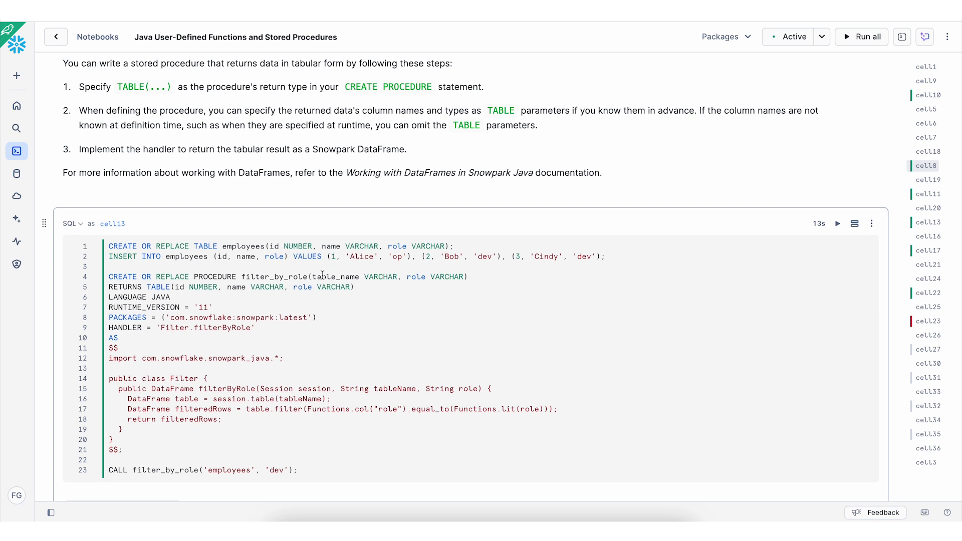
mouse_move(301, 293)
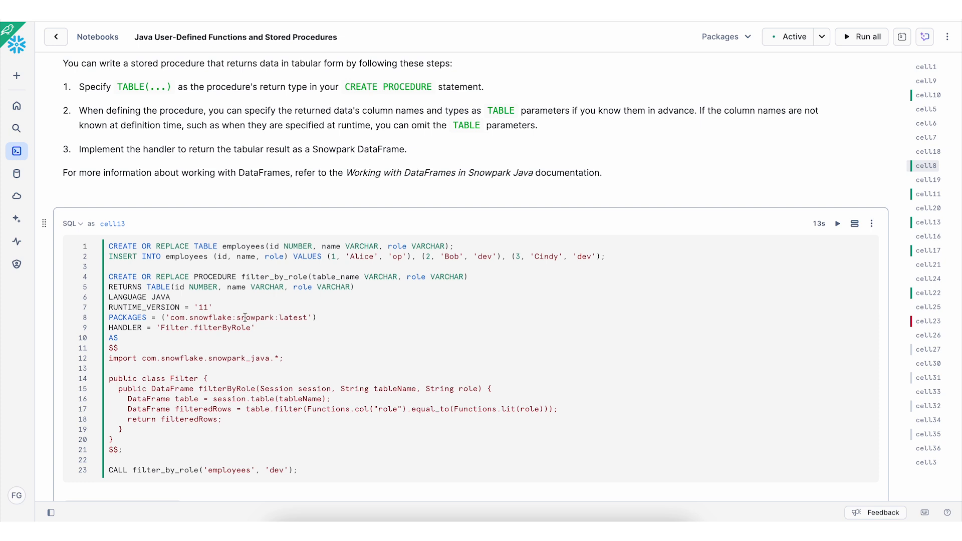
mouse_move(221, 334)
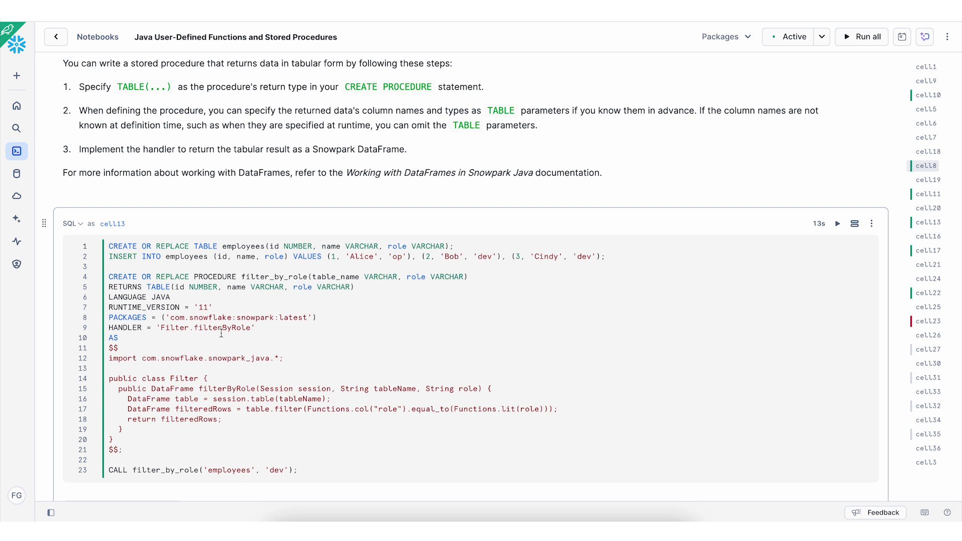
Step: Show Step 3.1's array UDF cell returning Hello, Hello Jay, Hello Jay Smith
scroll(down, 3)
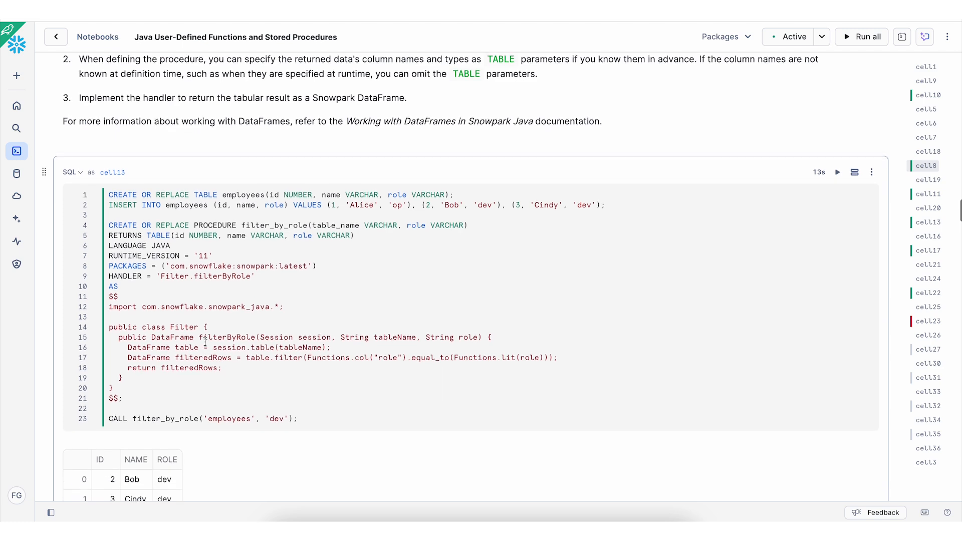
scroll(down, 3)
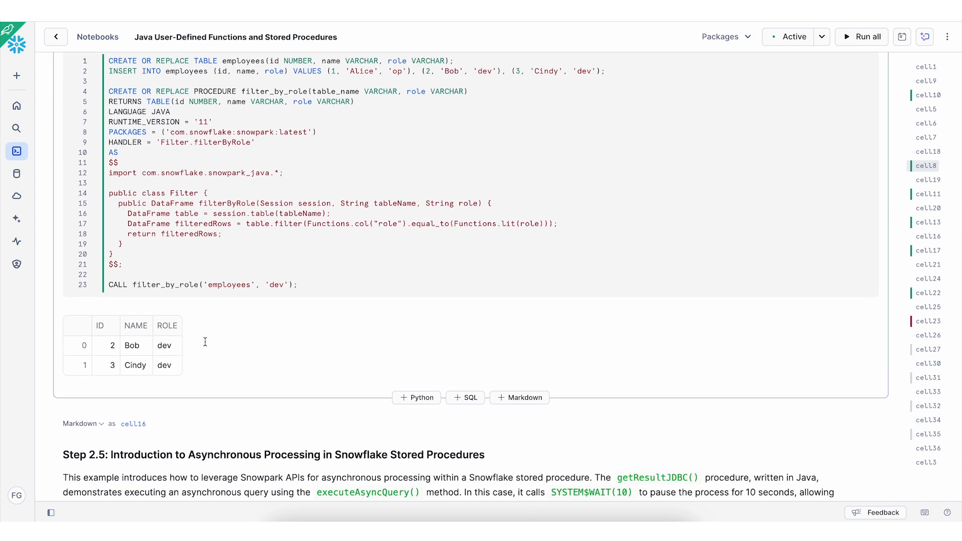
scroll(down, 3)
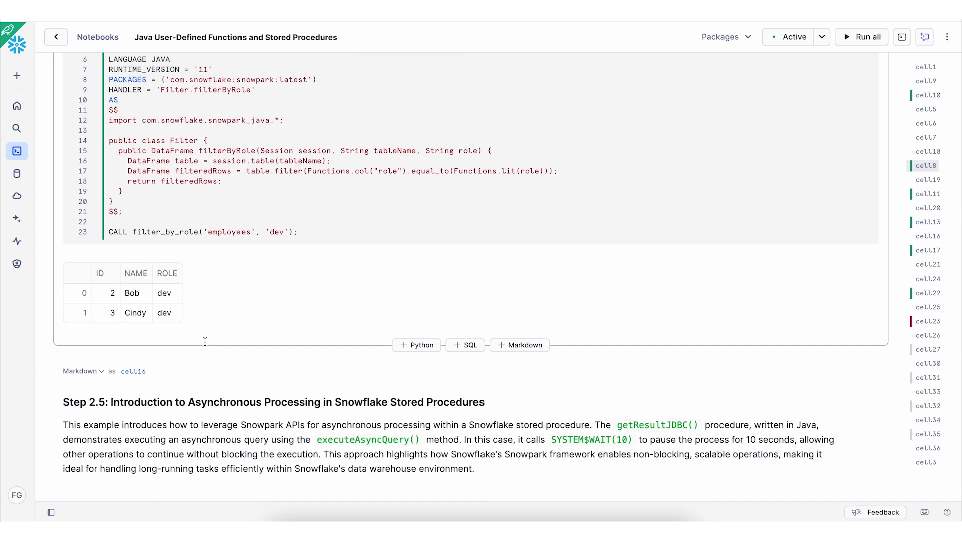
scroll(up, 3)
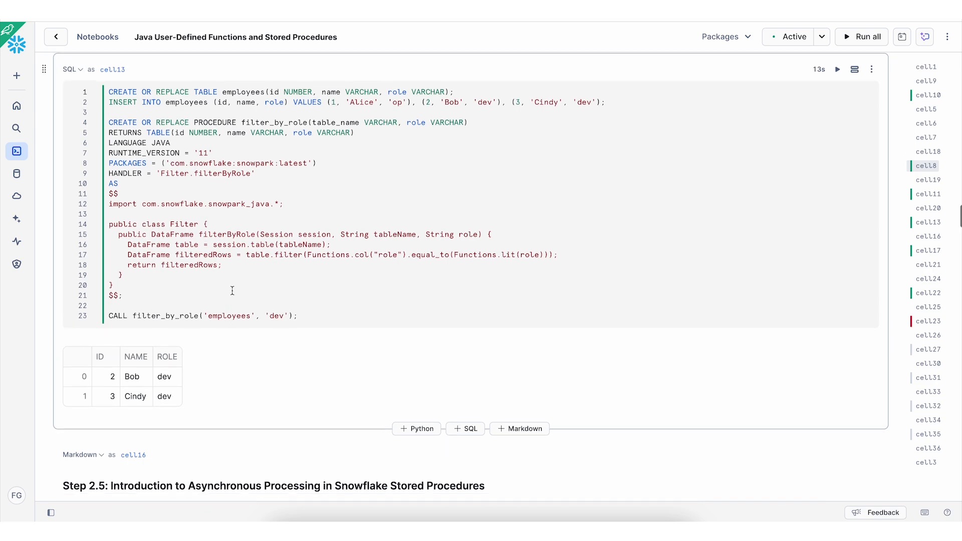
scroll(down, 3)
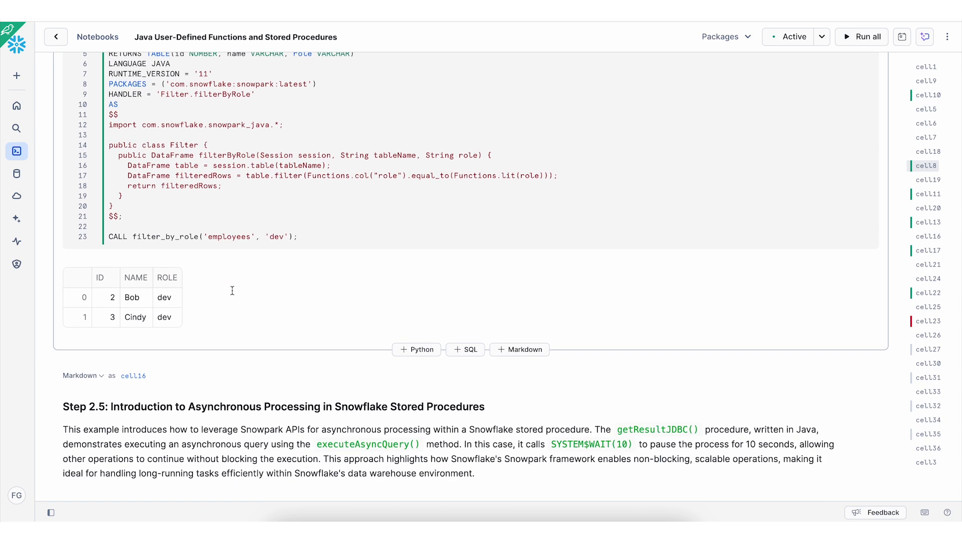
scroll(down, 3)
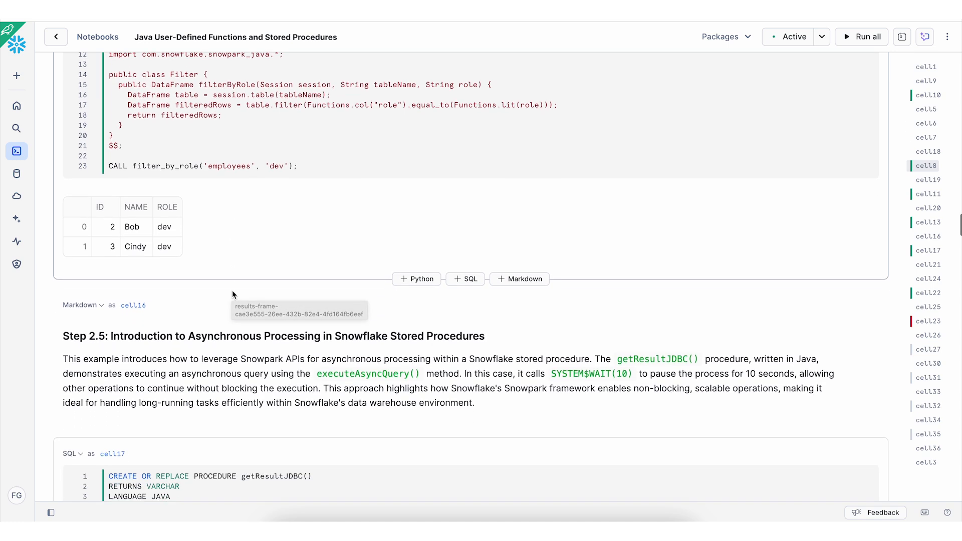
scroll(down, 3)
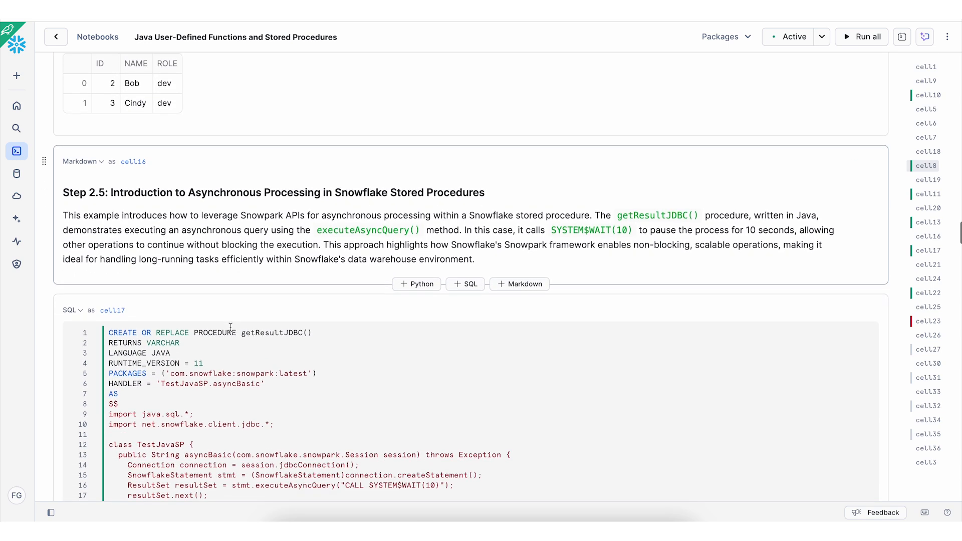
scroll(down, 3)
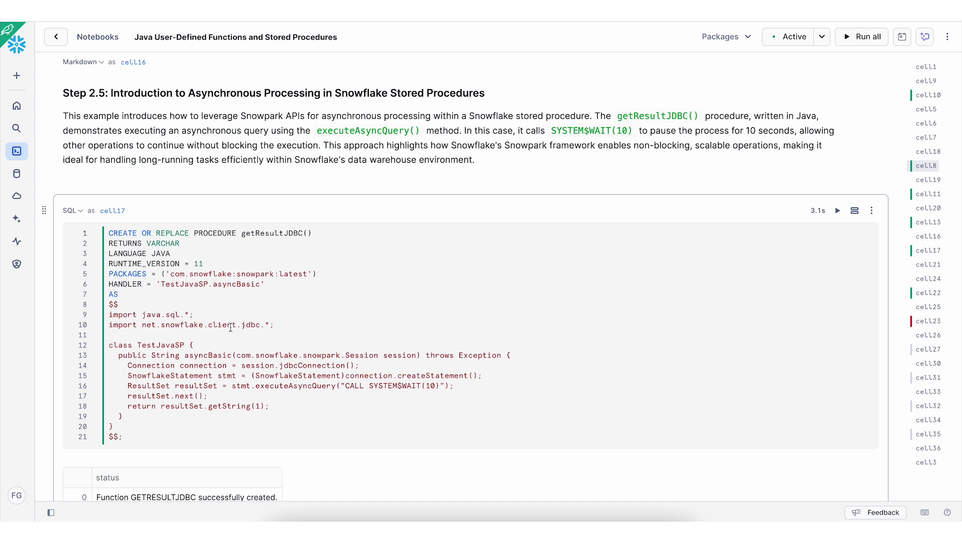
scroll(down, 3)
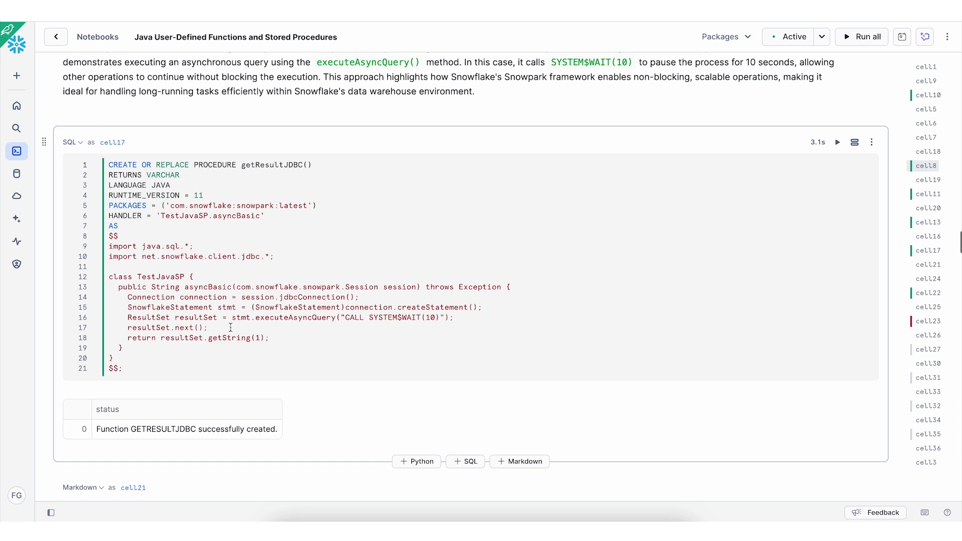
scroll(down, 3)
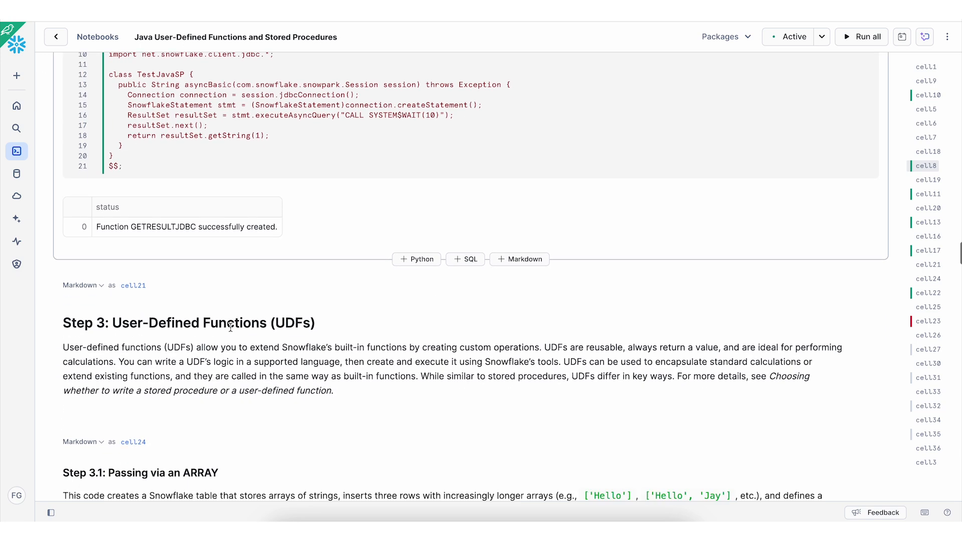
scroll(down, 3)
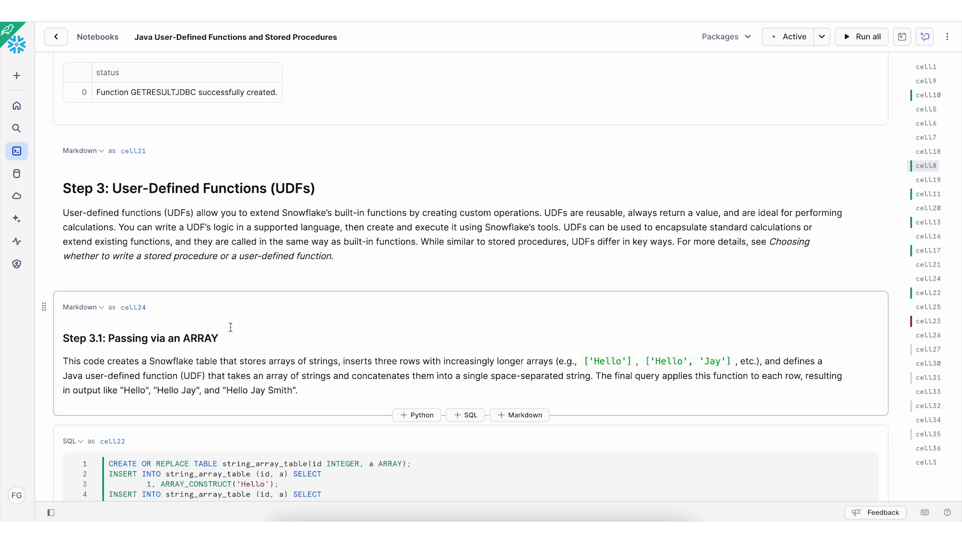
scroll(down, 3)
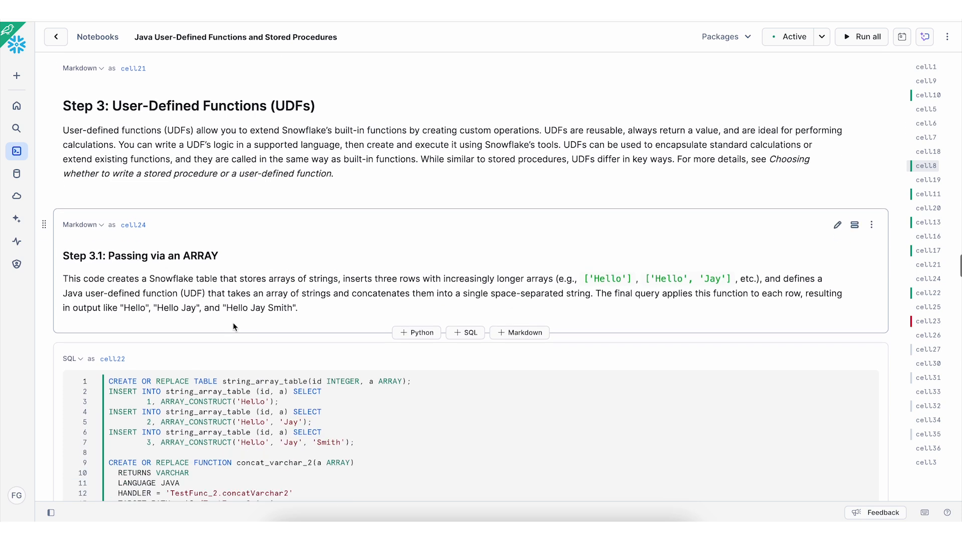
scroll(down, 3)
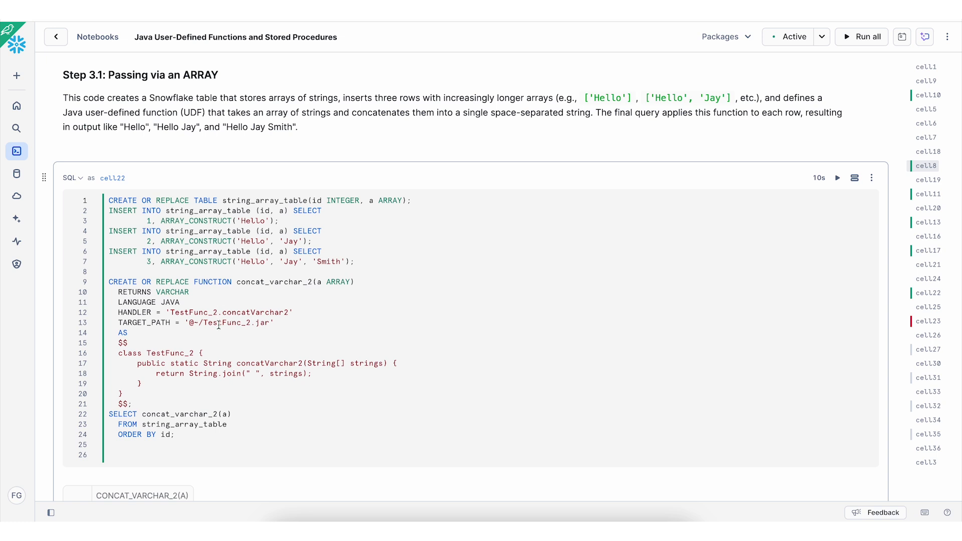
scroll(up, 3)
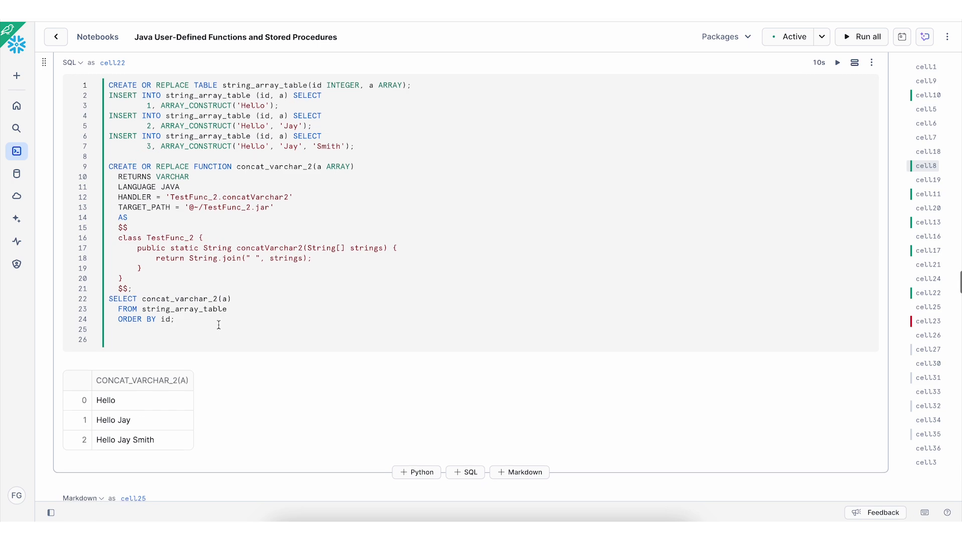
Step: Scroll past the Step 3.2 parallelization notes to my_java_udf's ClassNotFoundException error
scroll(down, 3)
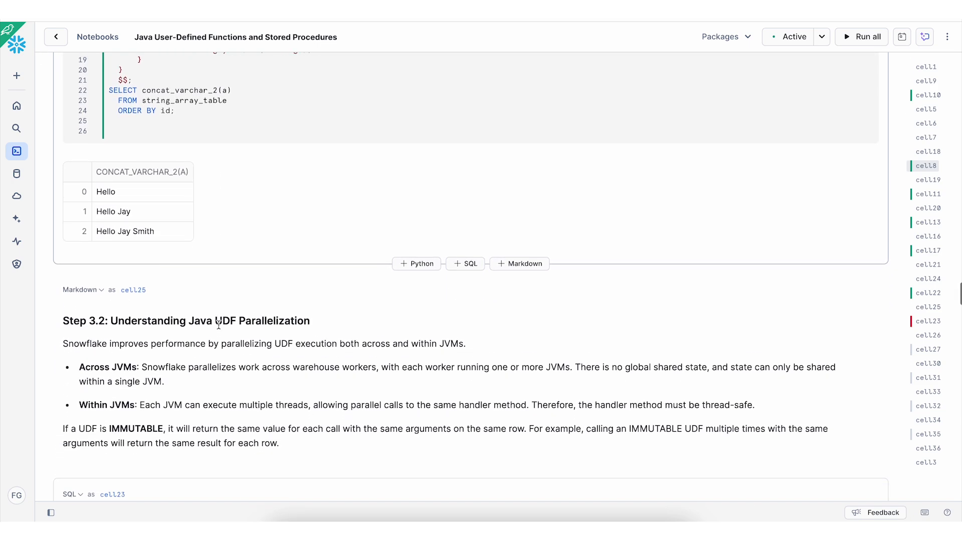
scroll(down, 3)
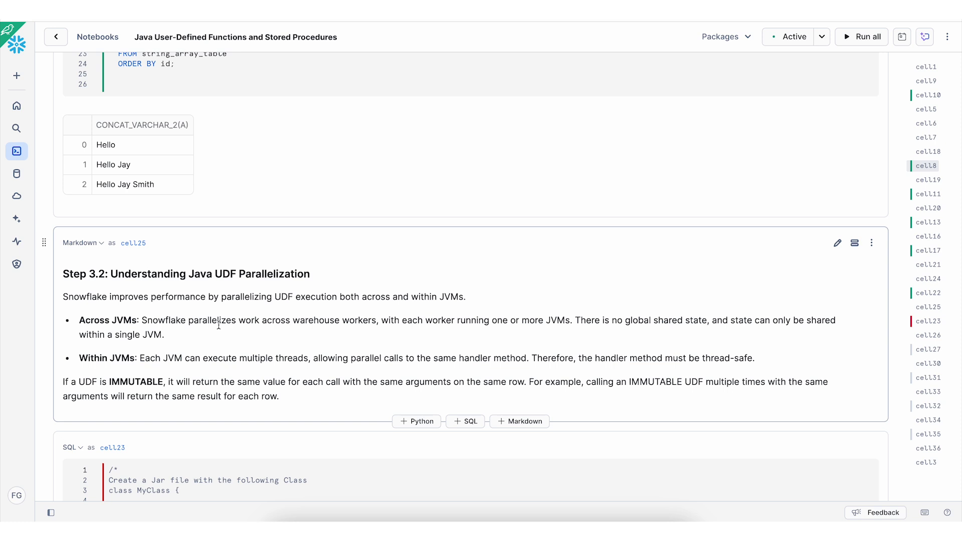
scroll(down, 3)
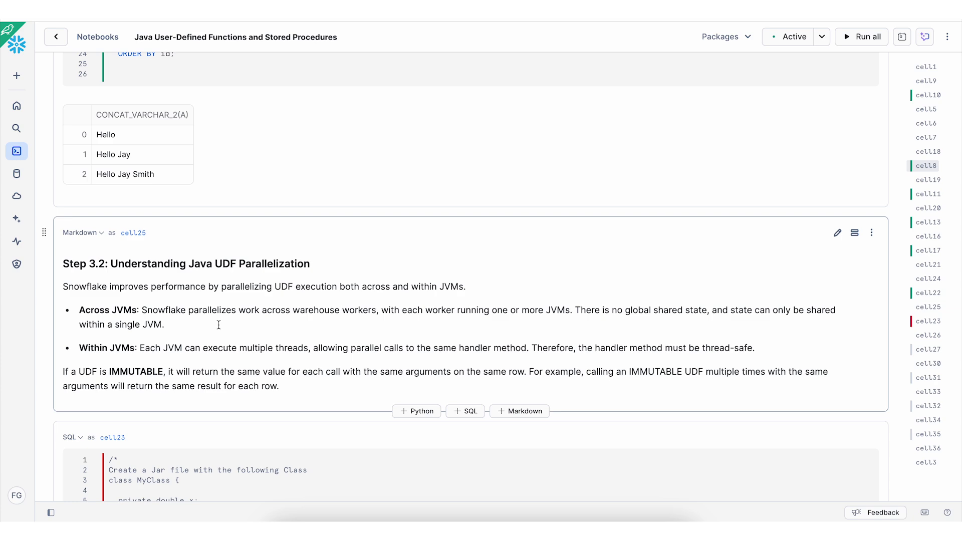
scroll(down, 3)
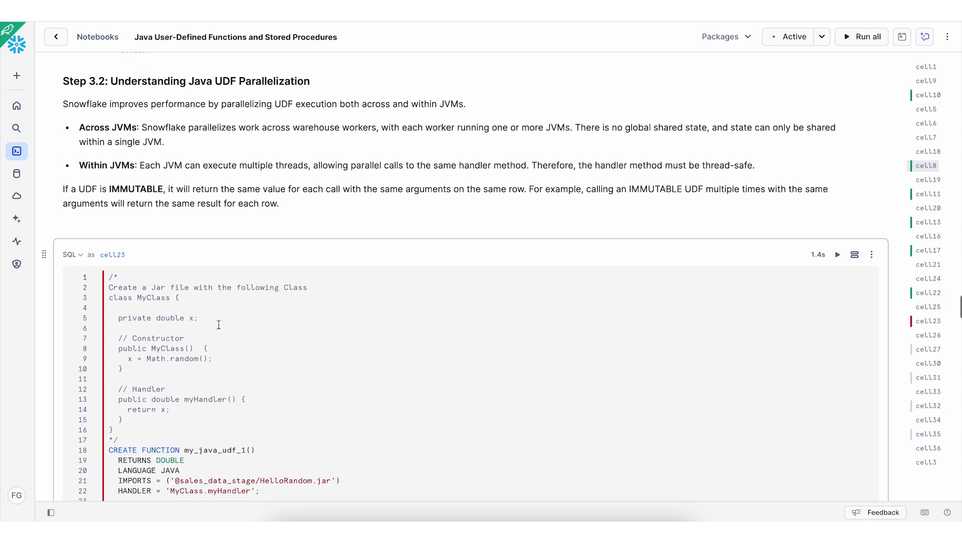
scroll(down, 3)
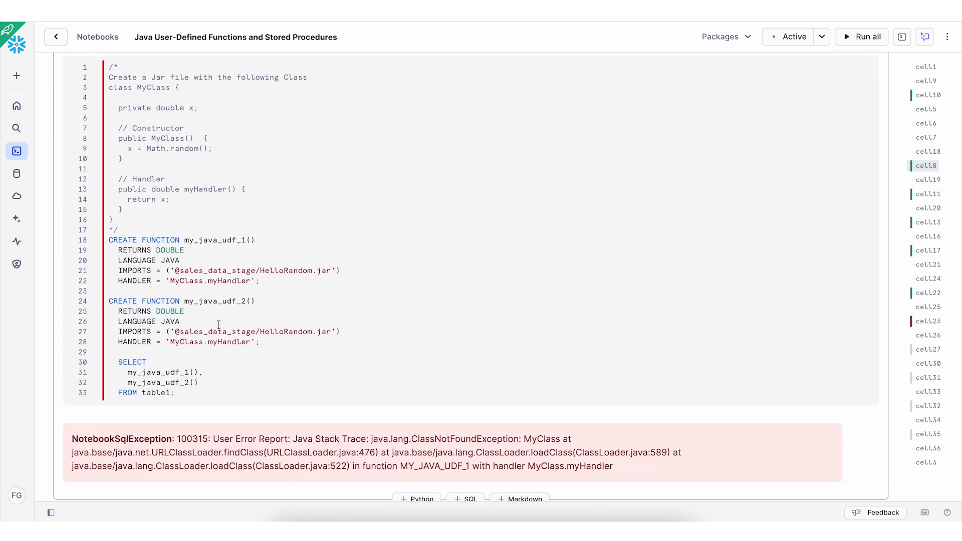
Step: Show the Step 3.3 in-line echo_varchar Java UDF cell returning Hello Java
scroll(down, 3)
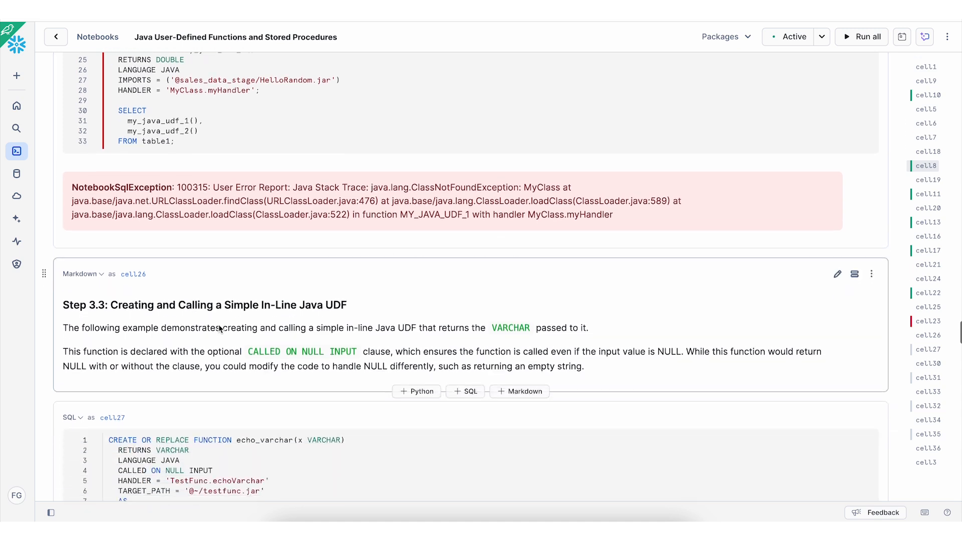
scroll(down, 3)
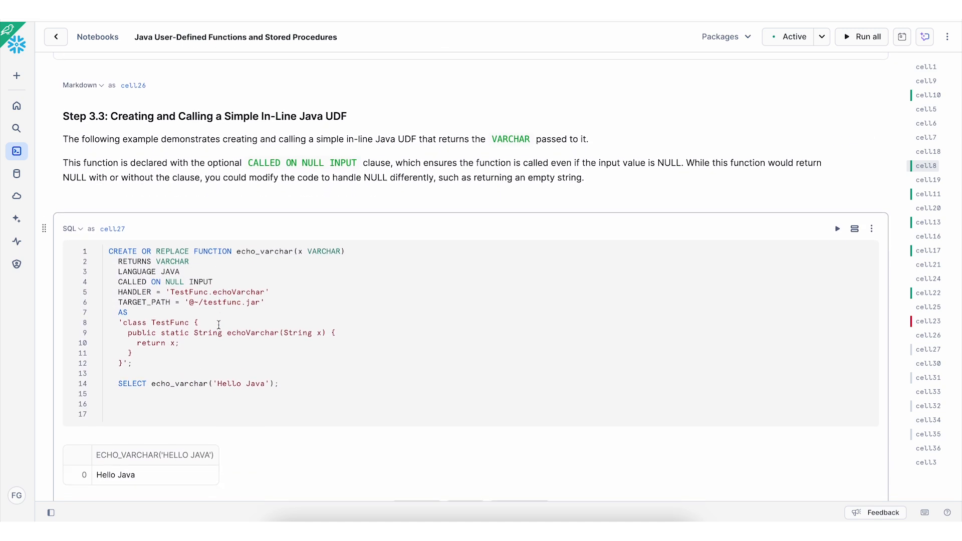
scroll(down, 3)
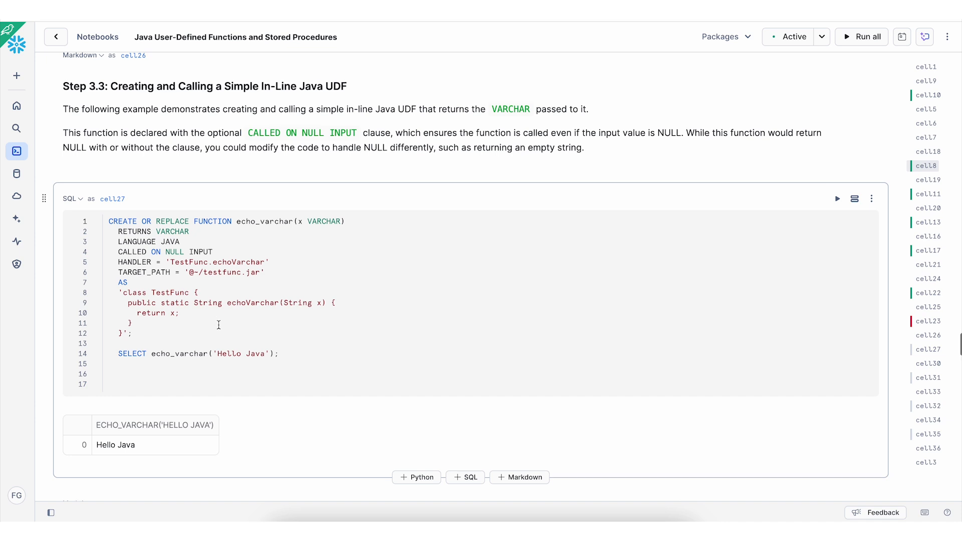
Step: Review Step 3.4's extract_from_object UDF output with inner_key object and inner_value columns
scroll(down, 3)
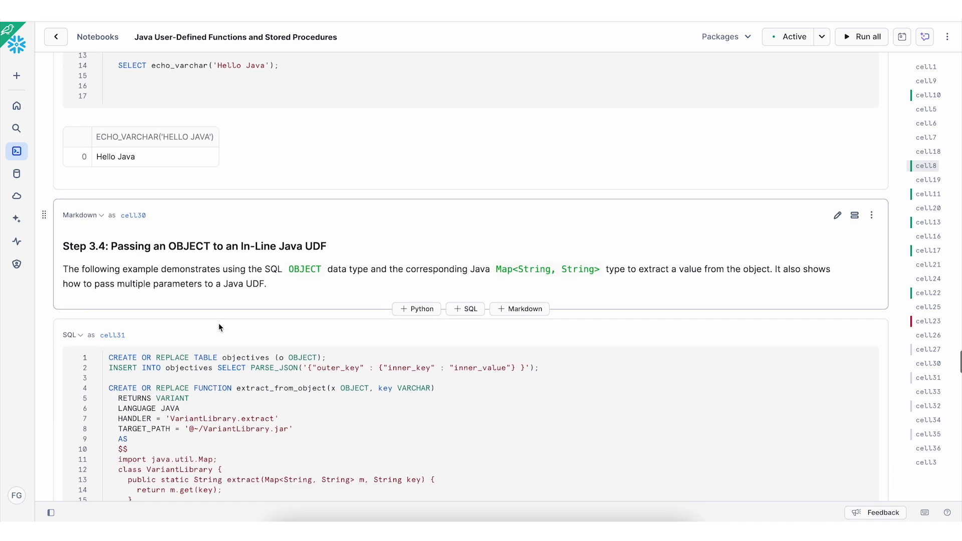
scroll(down, 3)
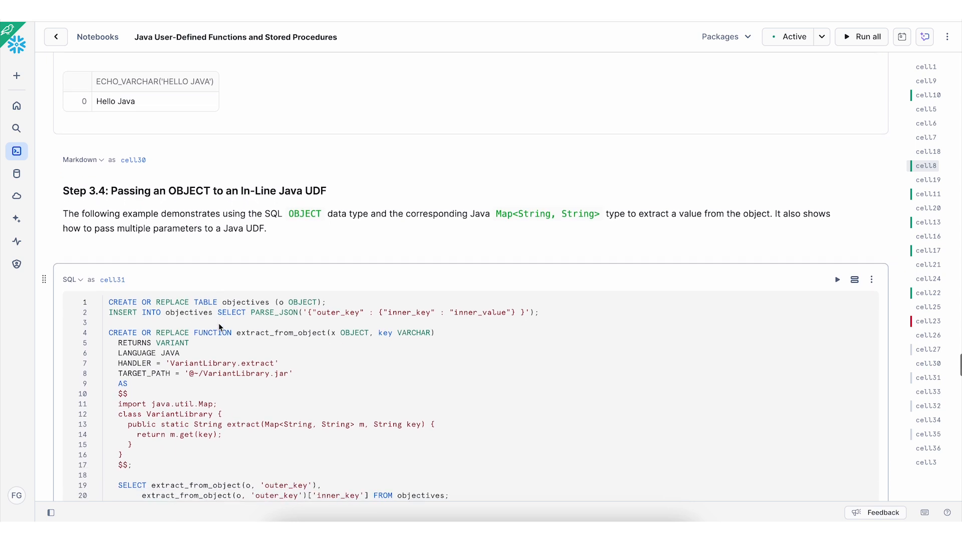
scroll(down, 3)
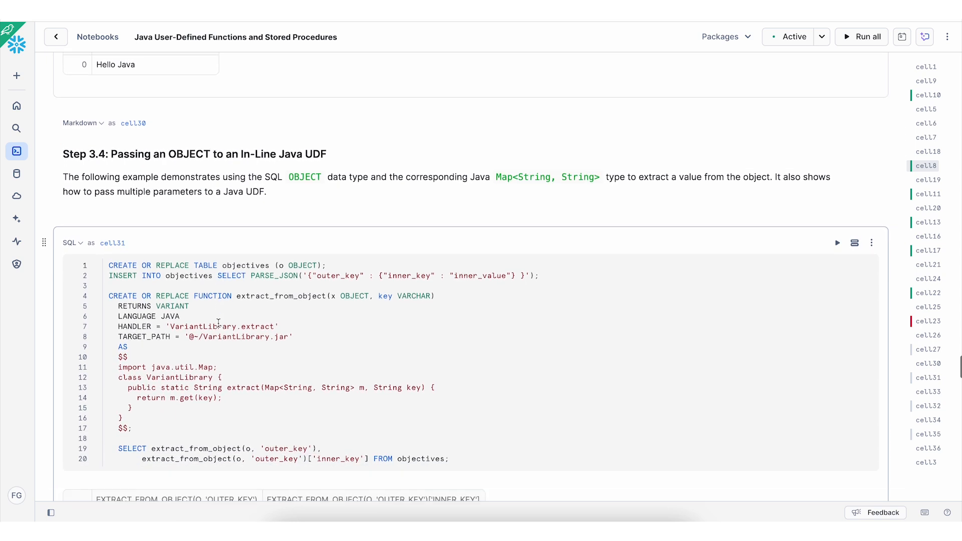
mouse_move(229, 265)
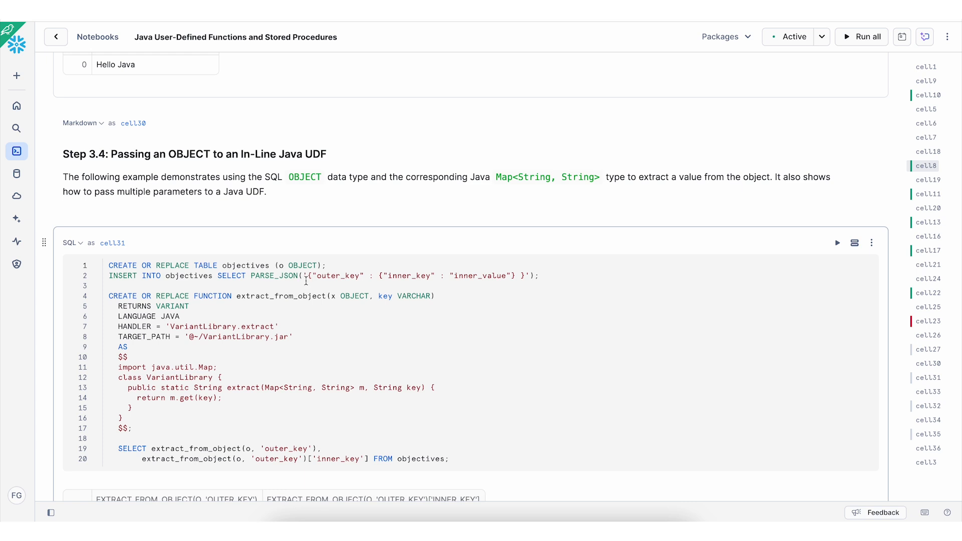
scroll(down, 3)
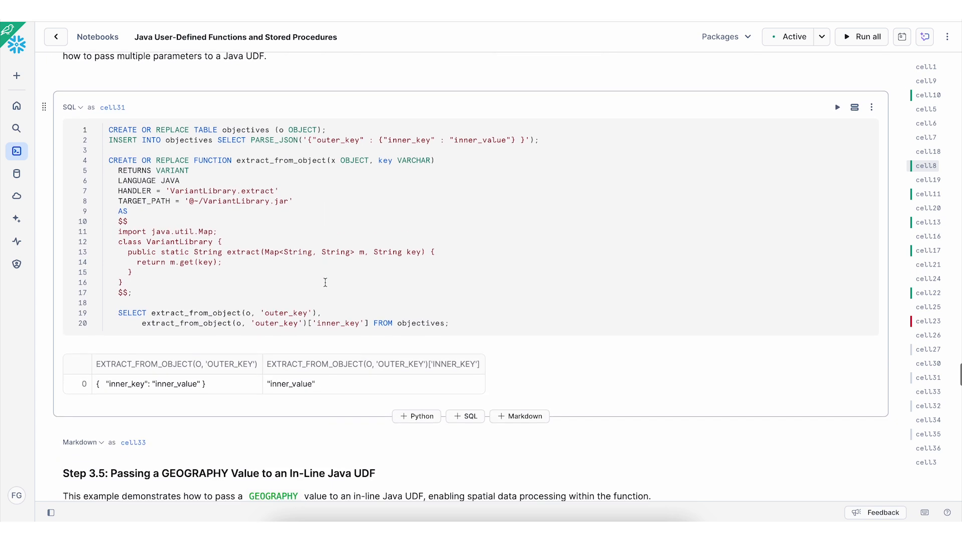
scroll(up, 3)
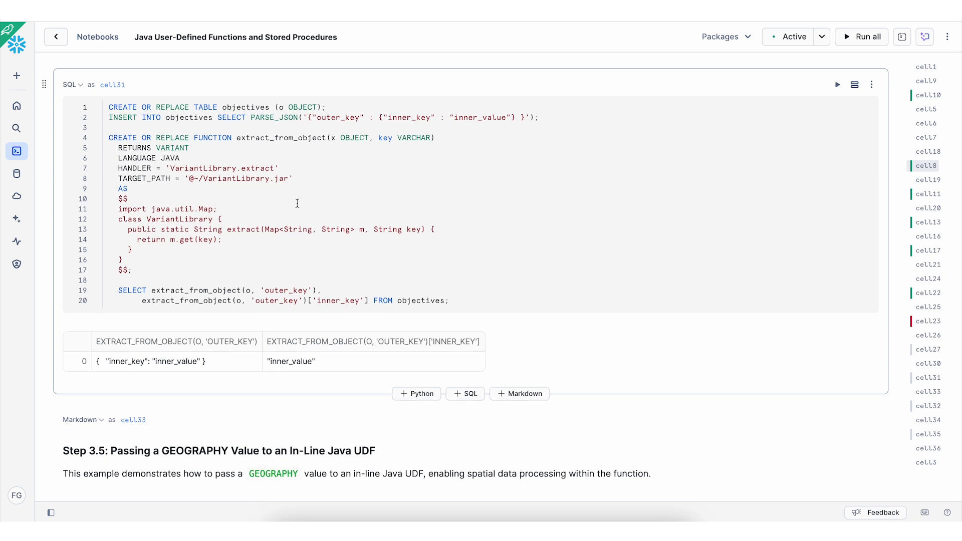
mouse_move(280, 153)
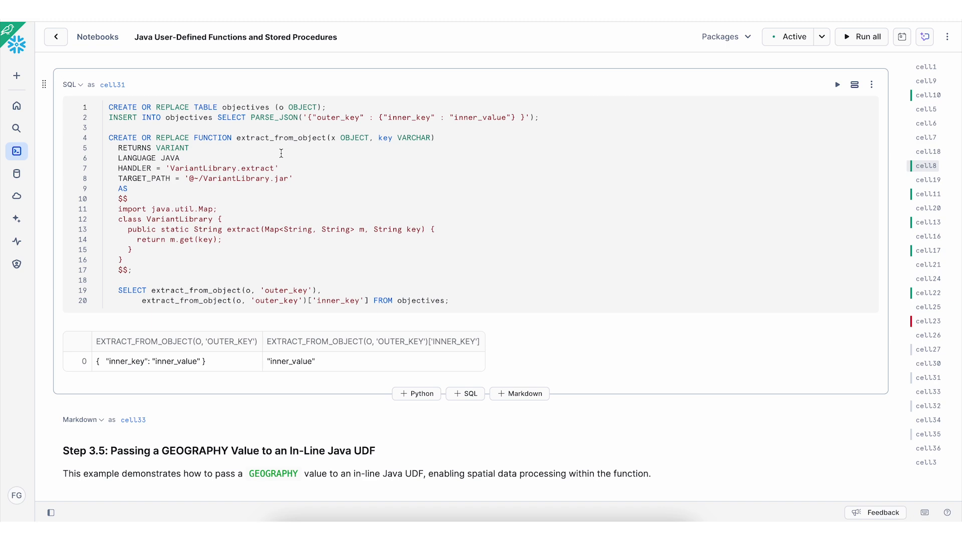
scroll(down, 3)
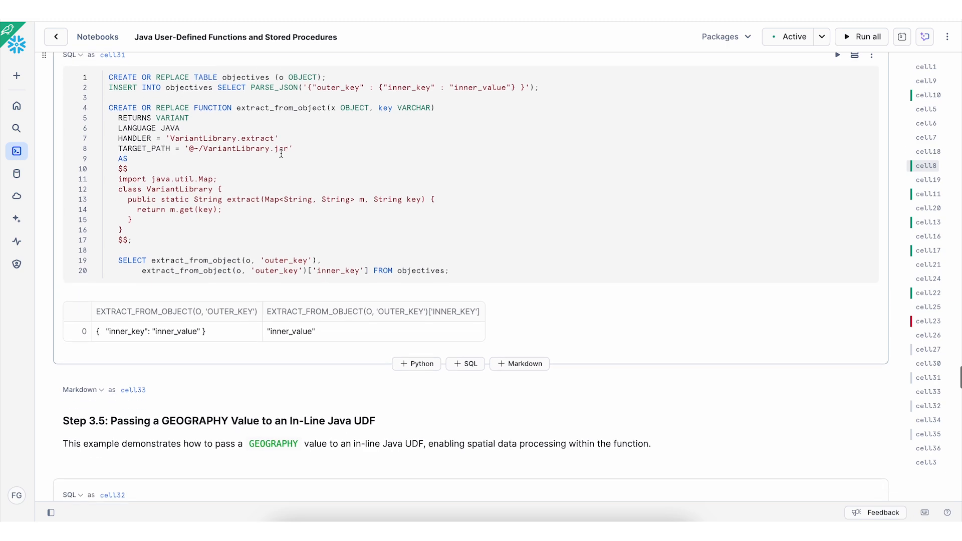
scroll(down, 3)
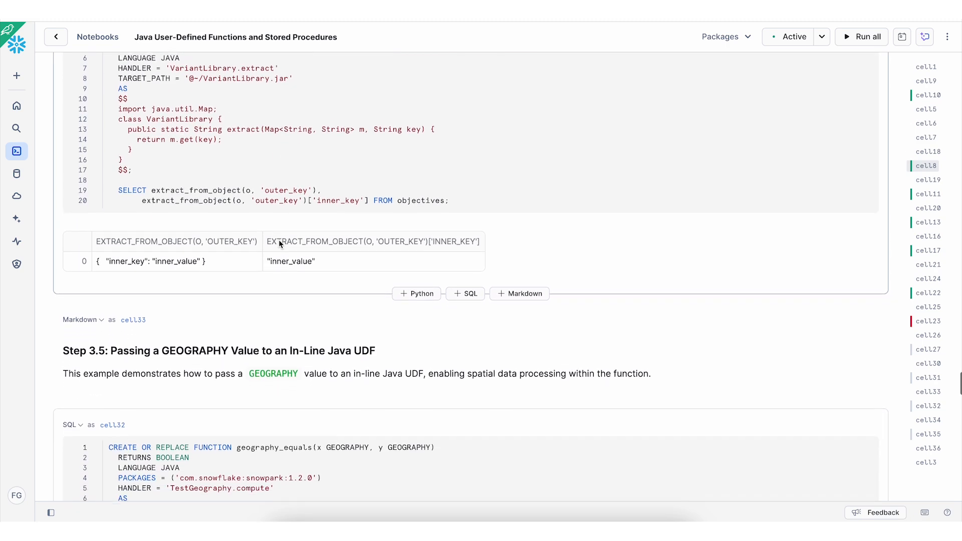
scroll(down, 3)
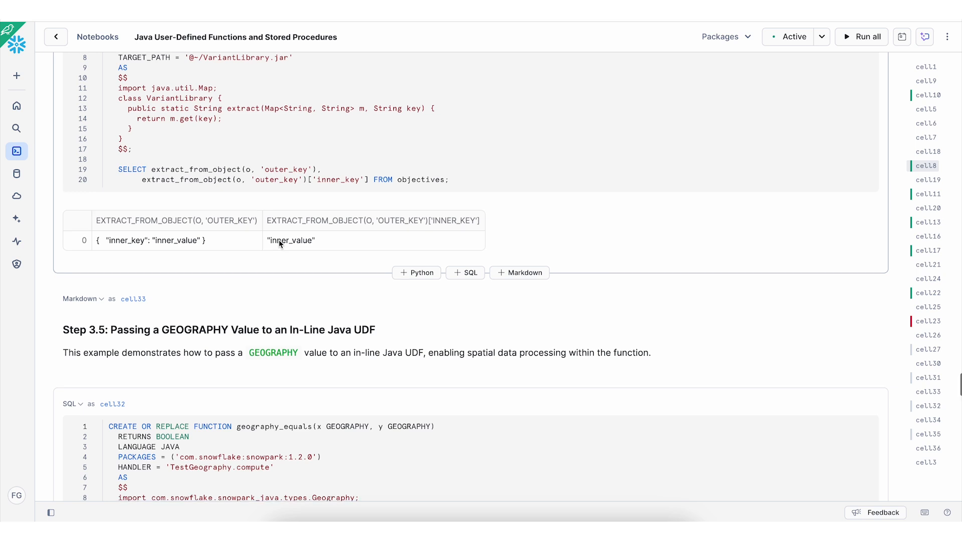
scroll(down, 3)
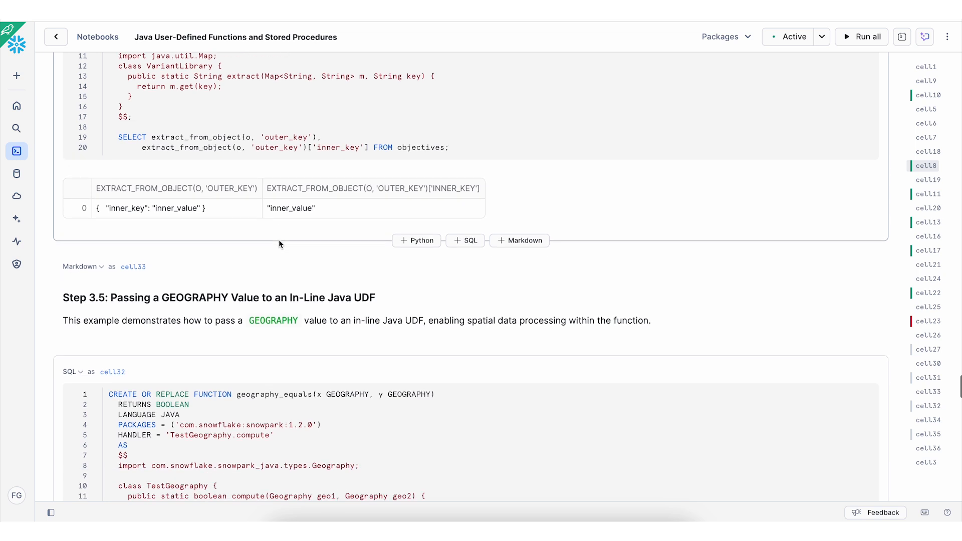
Step: Review cell32's geography_equals true/false results and reach the 3.6 heading
scroll(down, 3)
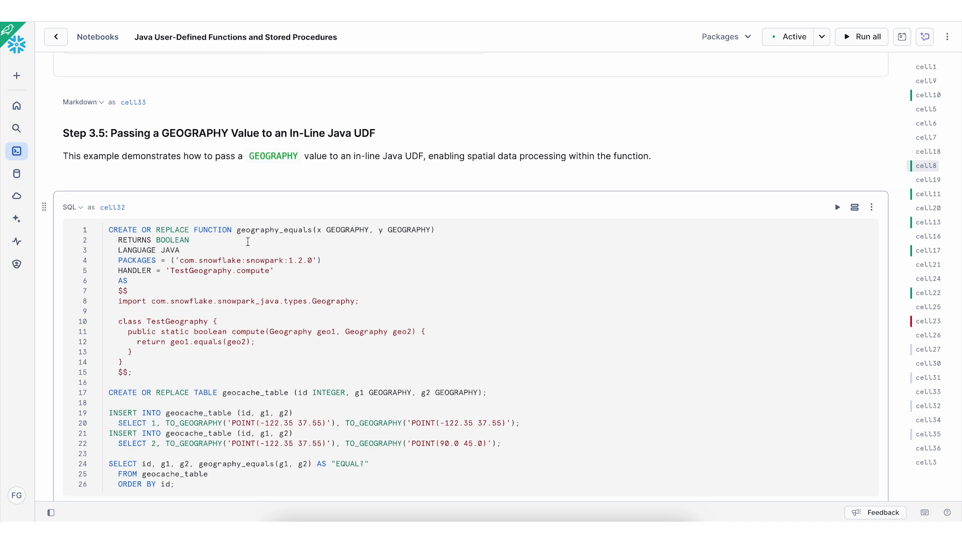
mouse_move(279, 248)
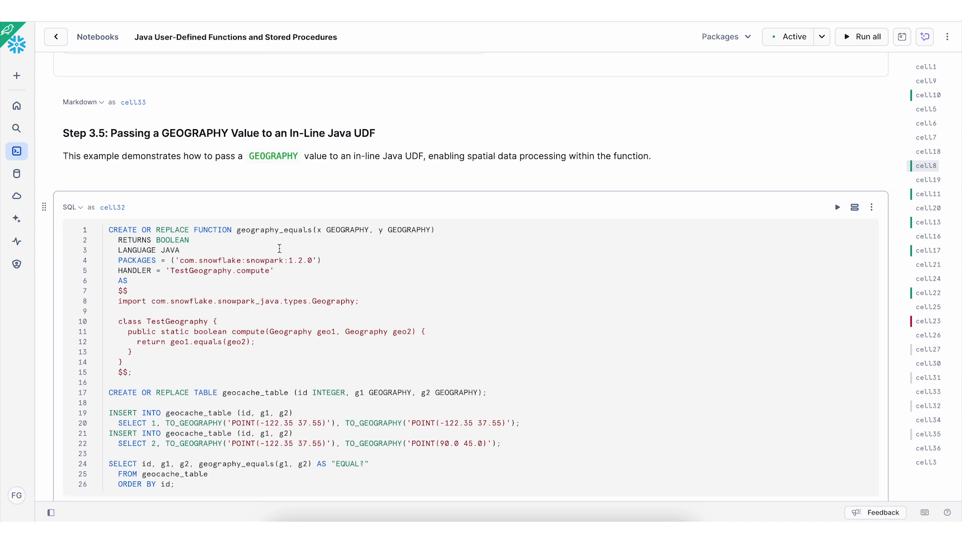
mouse_move(329, 249)
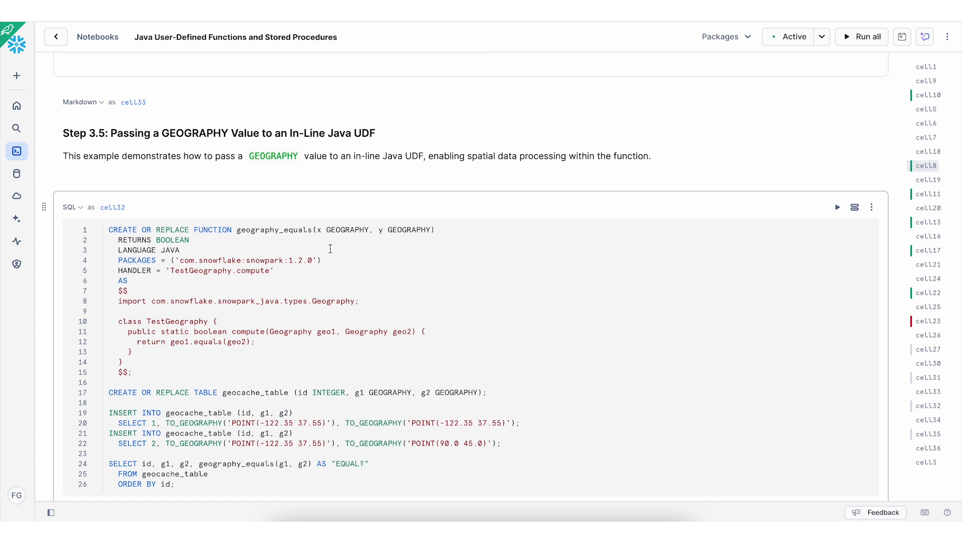
click(836, 178)
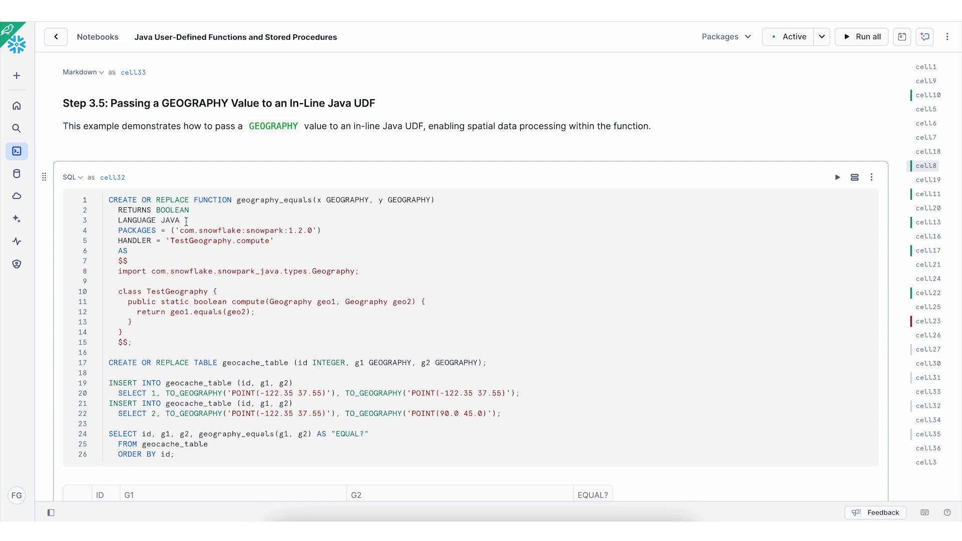
mouse_move(207, 230)
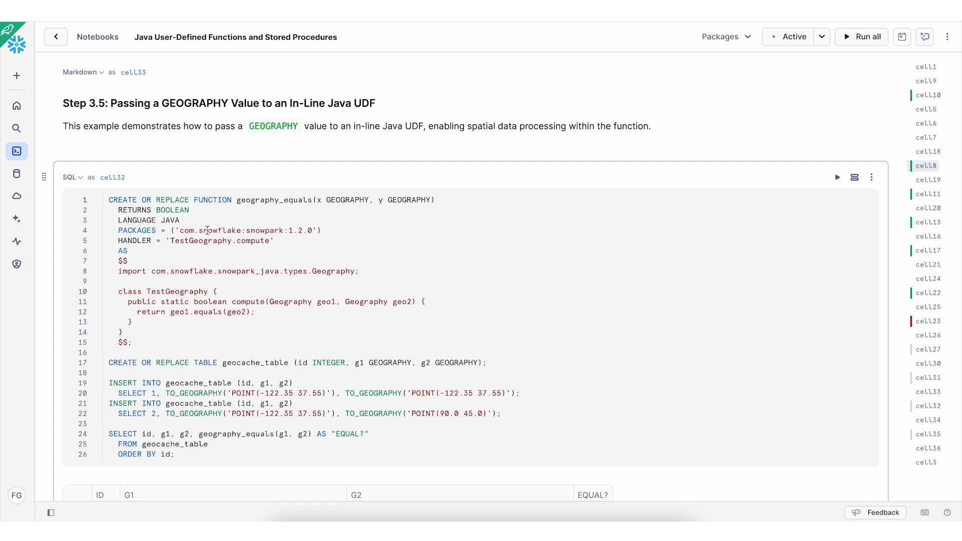
scroll(down, 3)
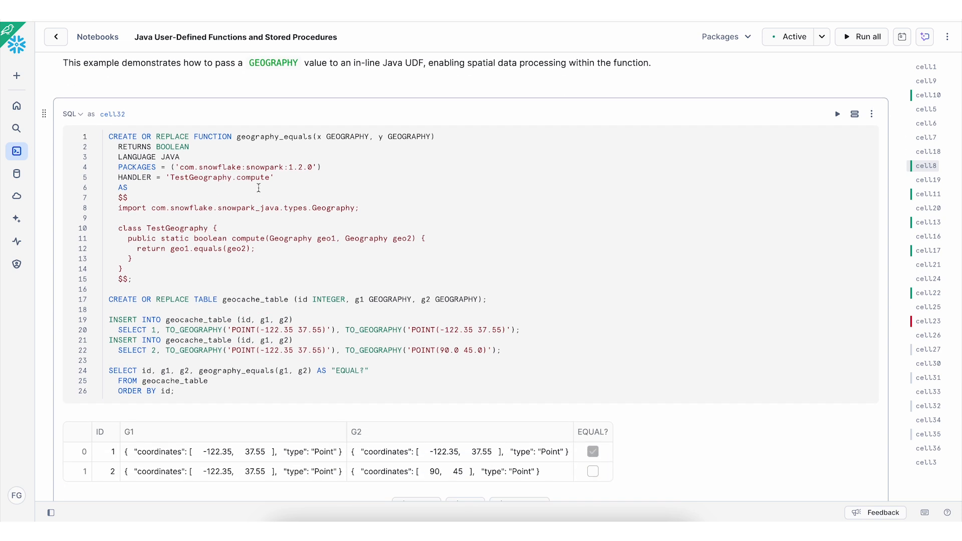
scroll(up, 3)
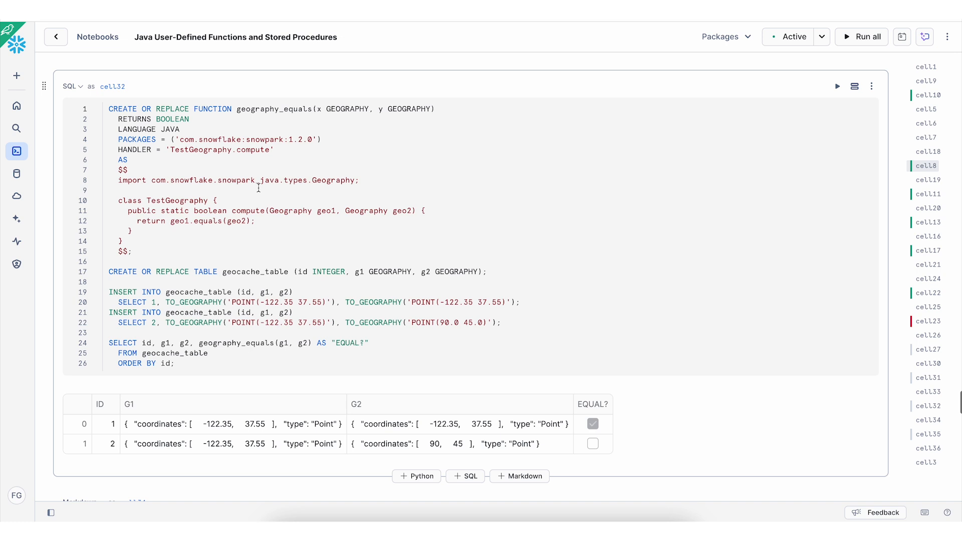
scroll(down, 3)
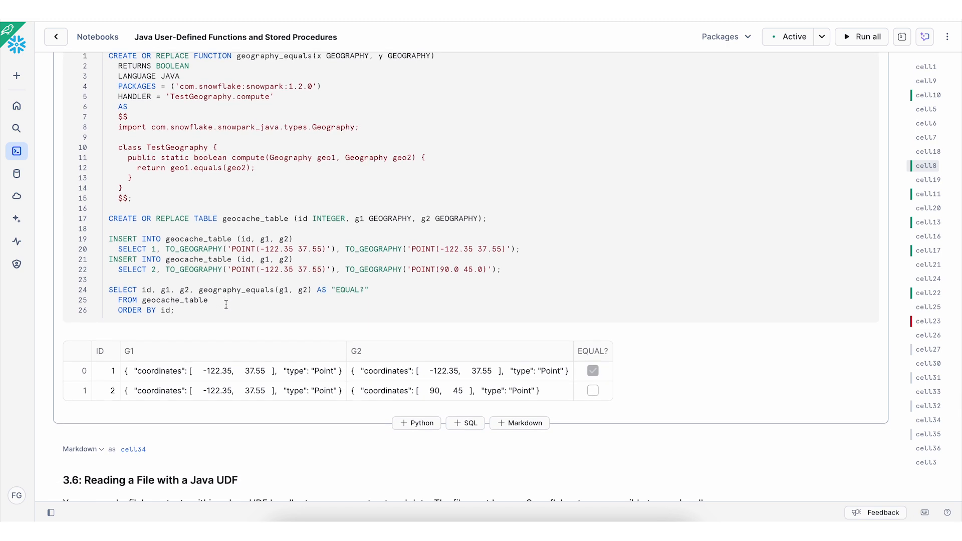
Step: Scroll through the 3.6 file-reading notes to cell35's content UDF NotebookSqlException
scroll(down, 3)
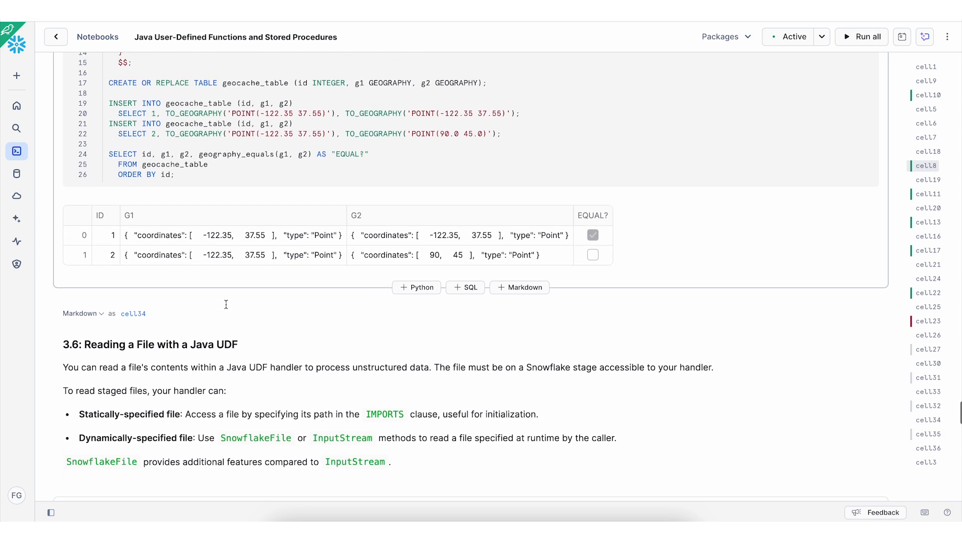
scroll(down, 3)
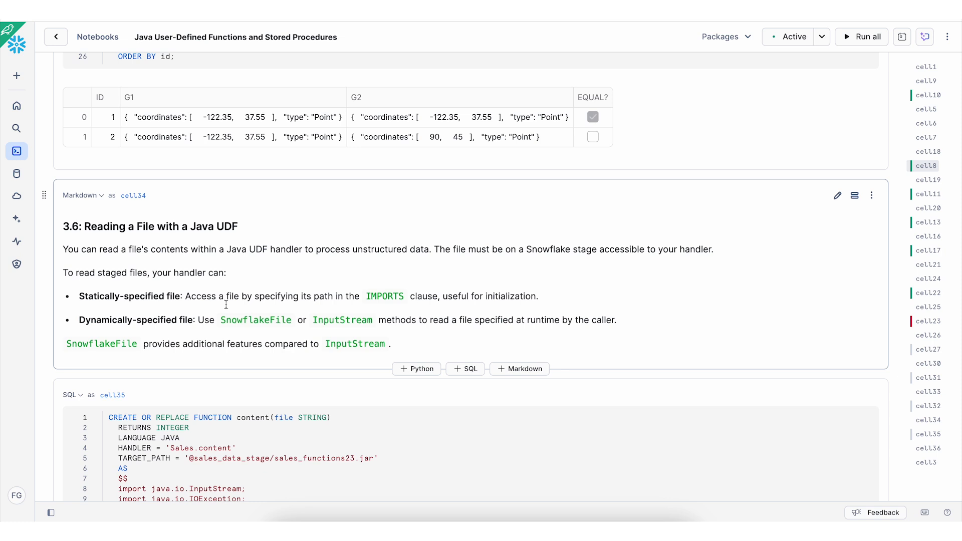
scroll(down, 3)
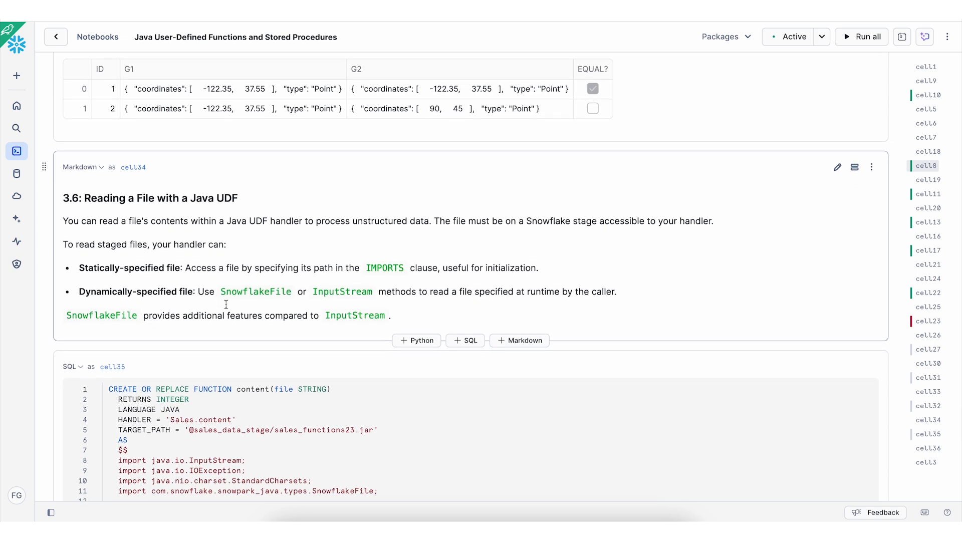
scroll(down, 3)
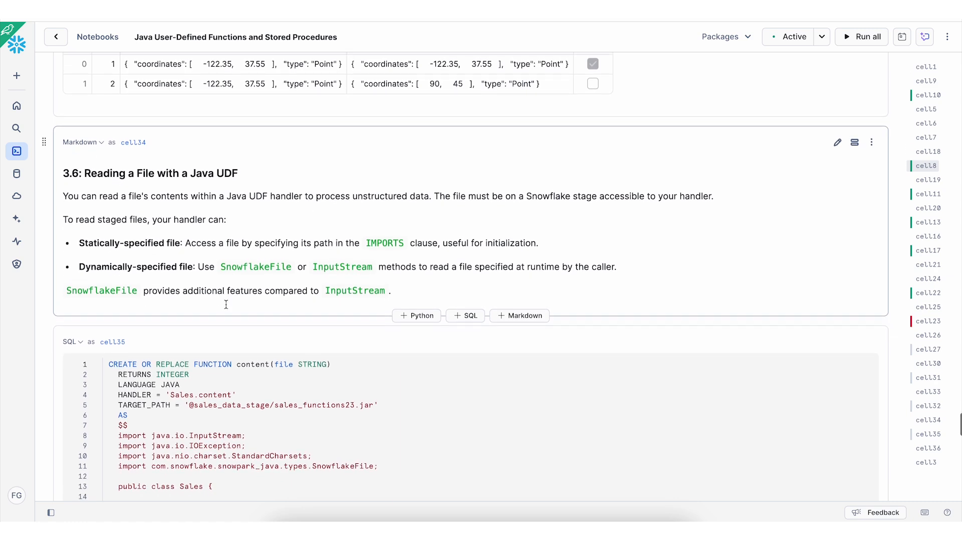
scroll(down, 3)
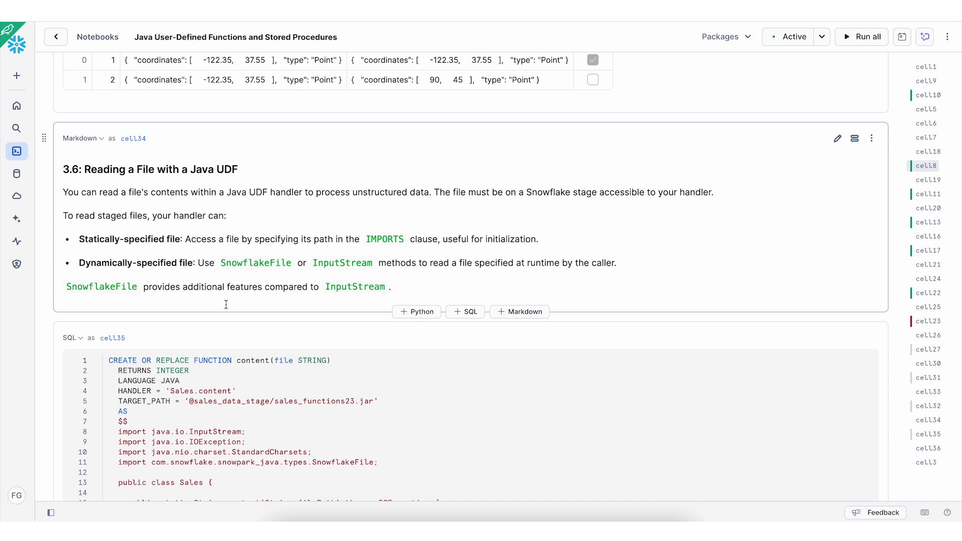
mouse_move(227, 308)
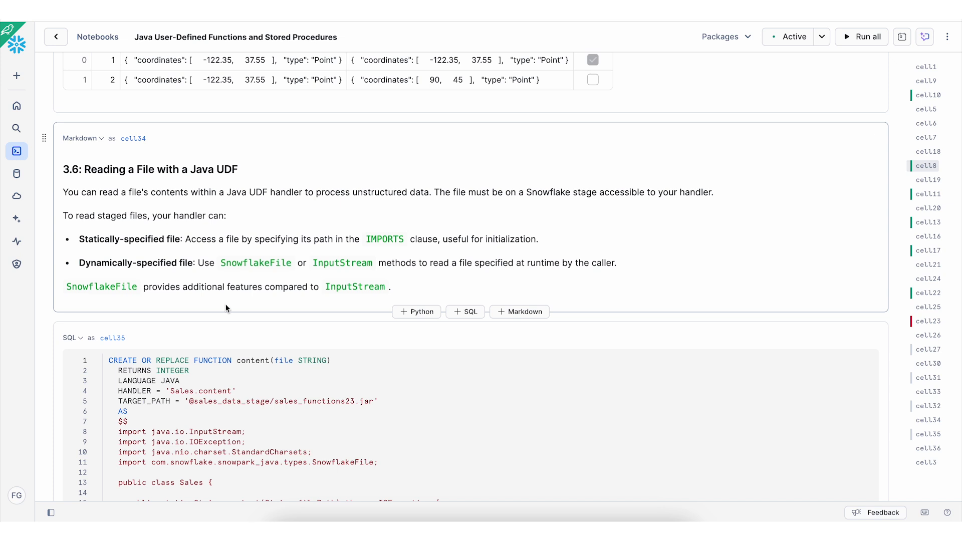
scroll(down, 3)
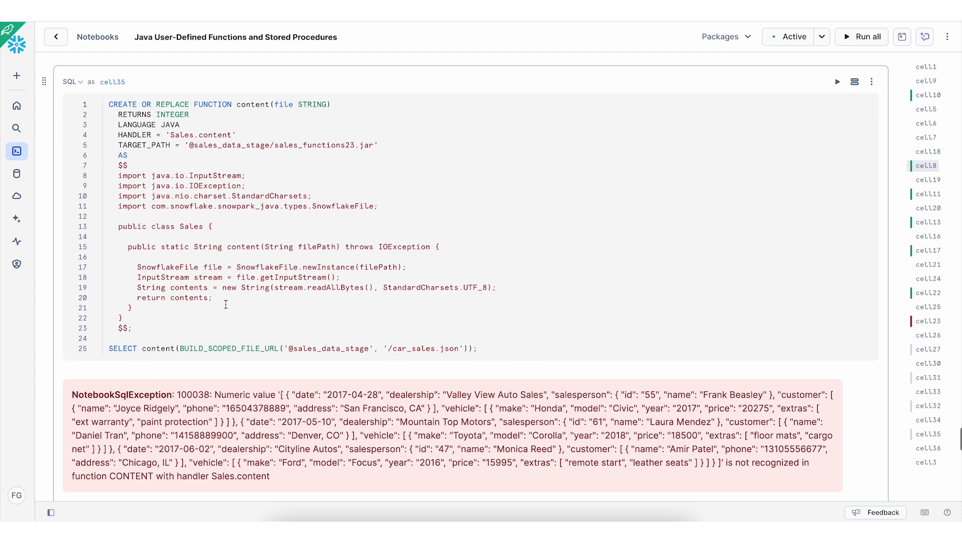
Step: Scroll past the cell35 error to the cell36 comparison table
scroll(up, 3)
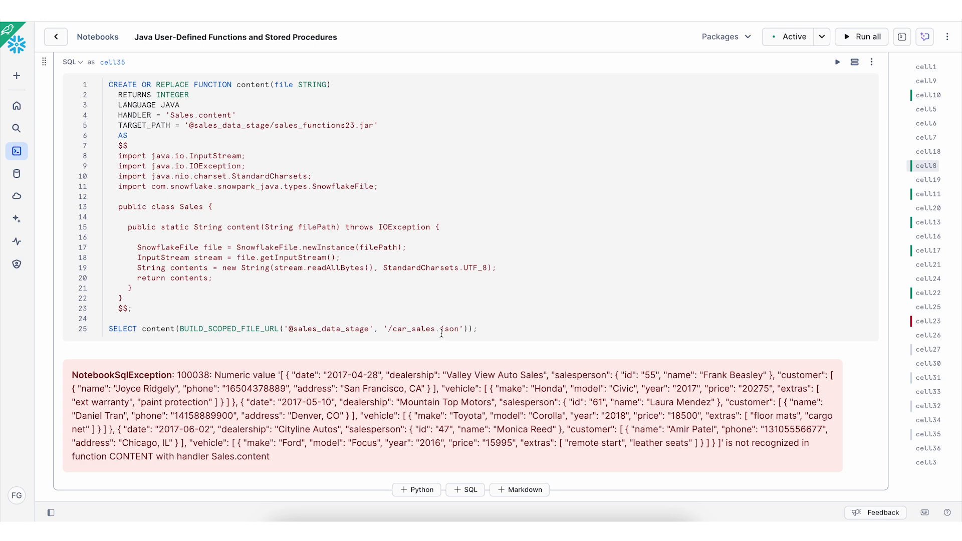
scroll(down, 3)
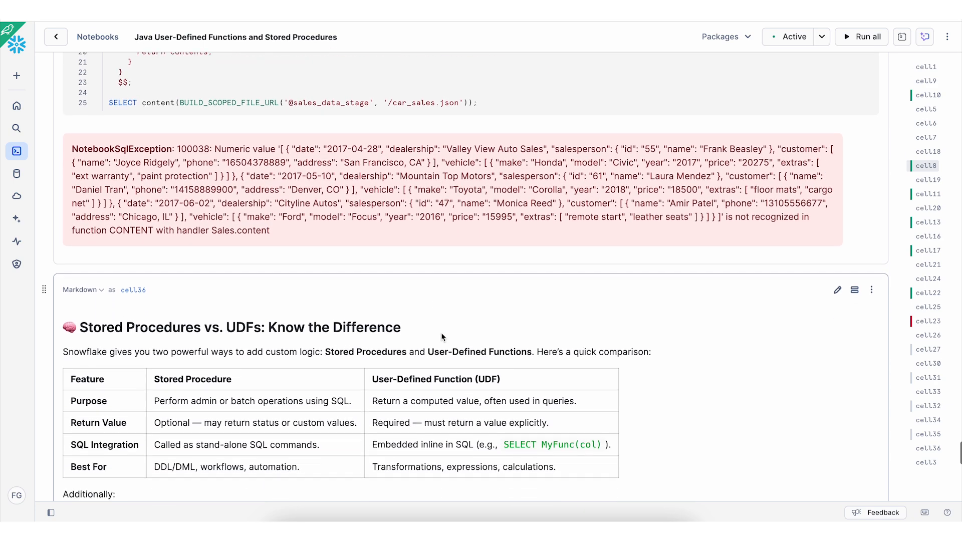
Step: Read the comparison table and 'Additionally' notes down to the Final Thoughts cell
scroll(down, 3)
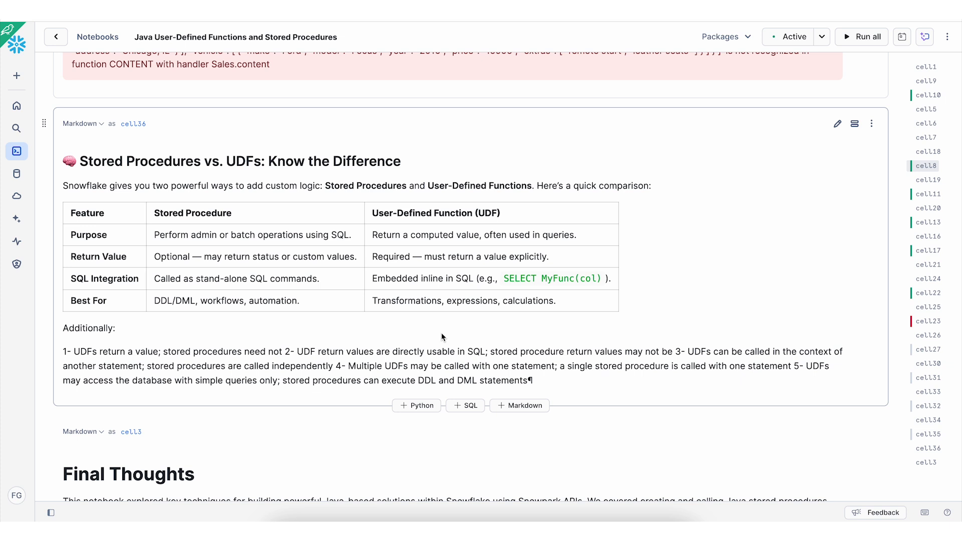
mouse_move(155, 270)
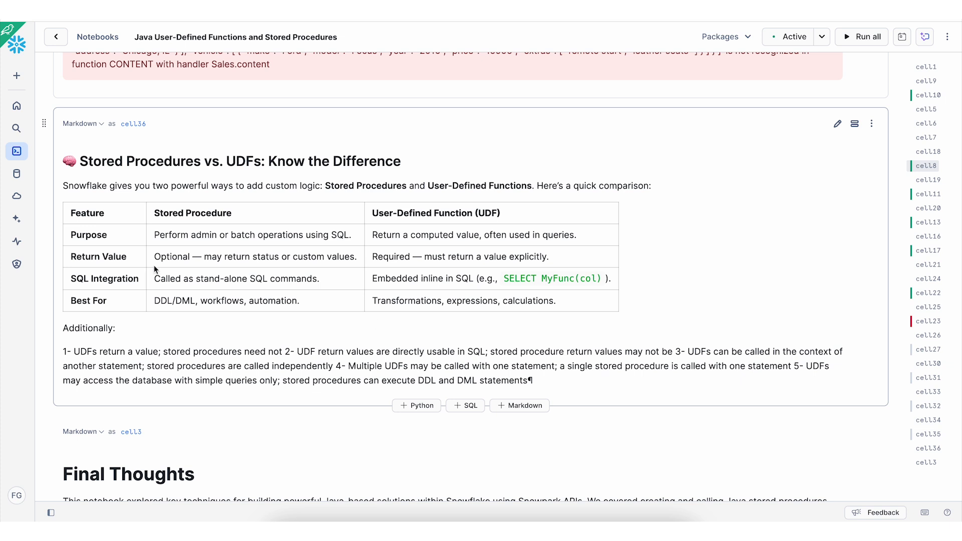
mouse_move(127, 252)
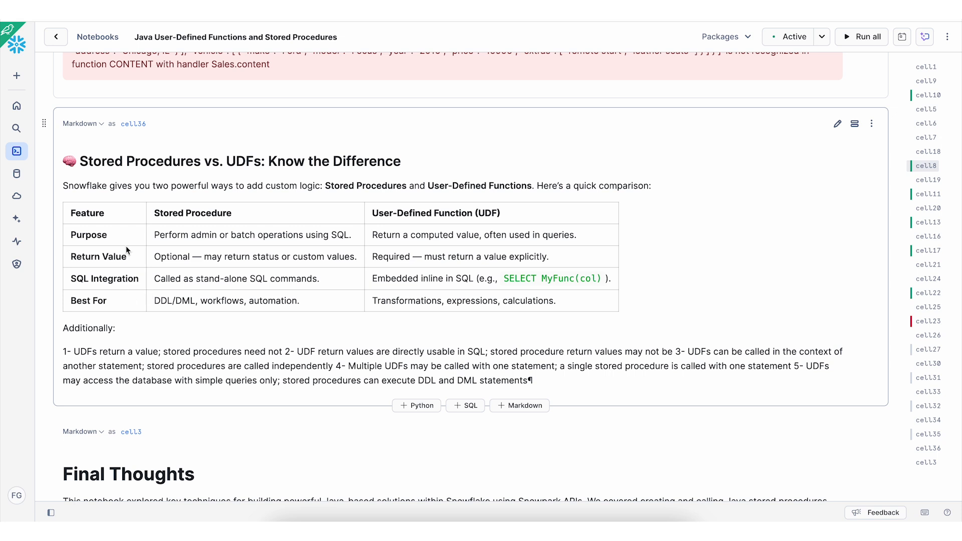
mouse_move(195, 230)
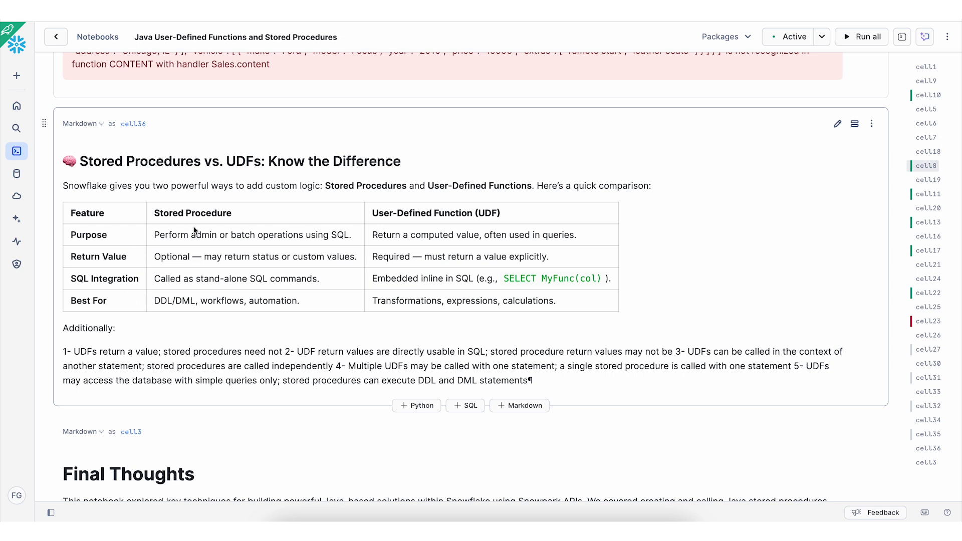
mouse_move(267, 195)
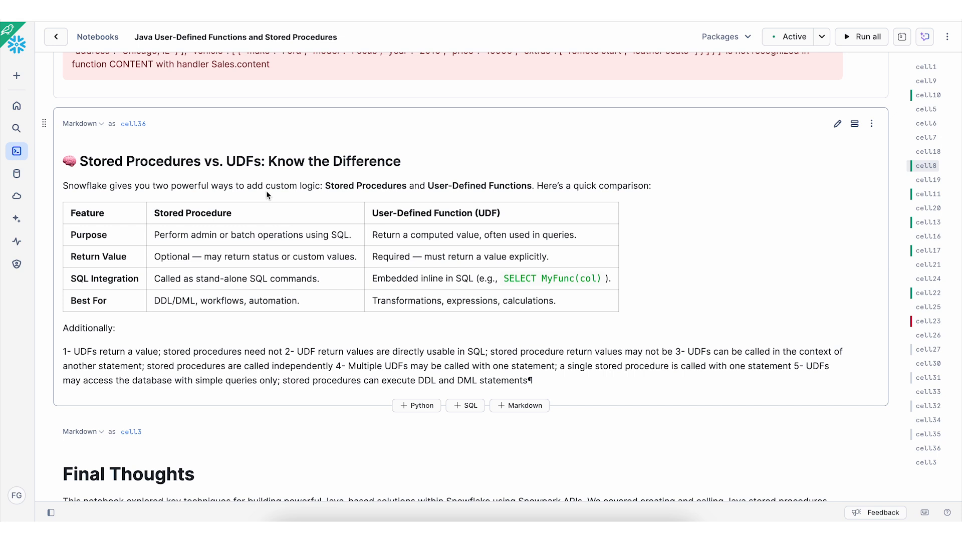
mouse_move(233, 212)
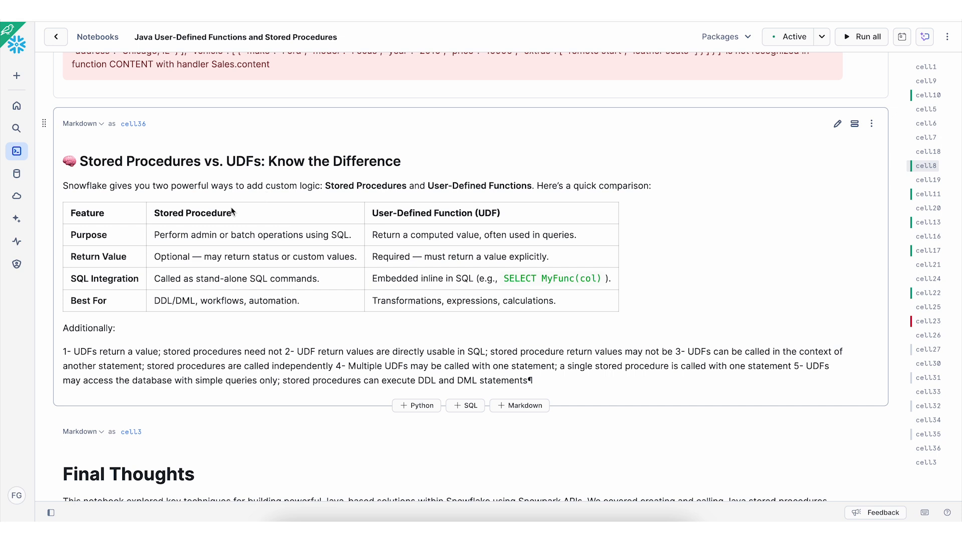
mouse_move(298, 185)
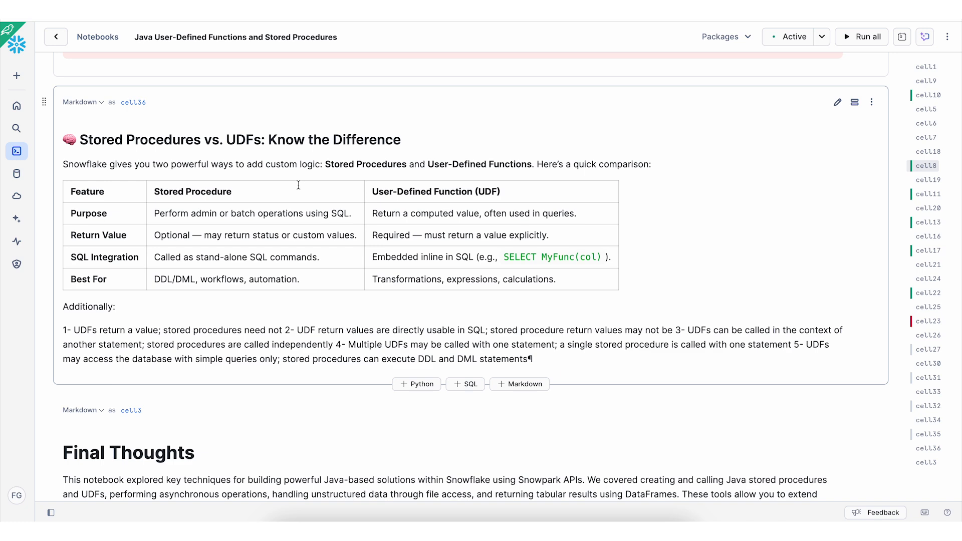
scroll(down, 3)
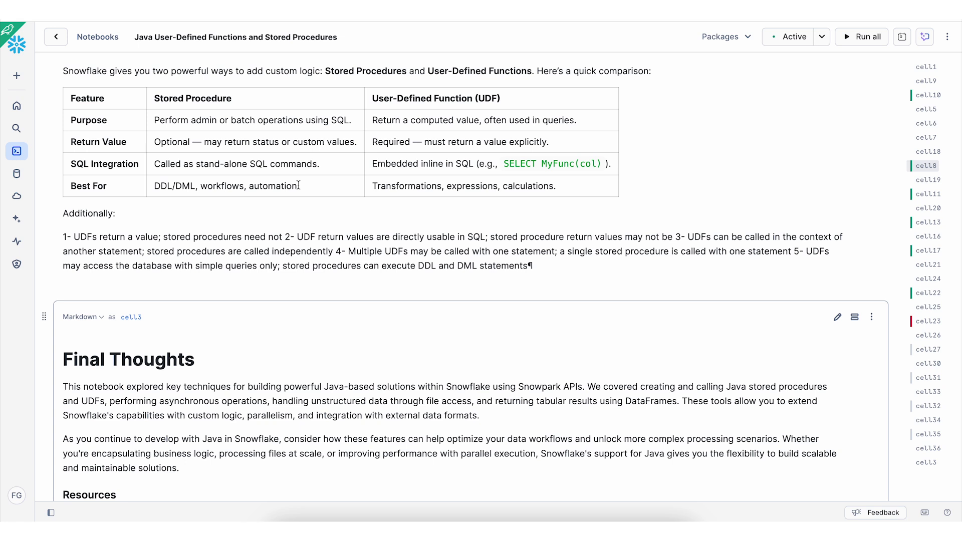
Step: Scroll to the notebook's bottom, showing the Resources links for Java UDFs and stored procedures
scroll(down, 3)
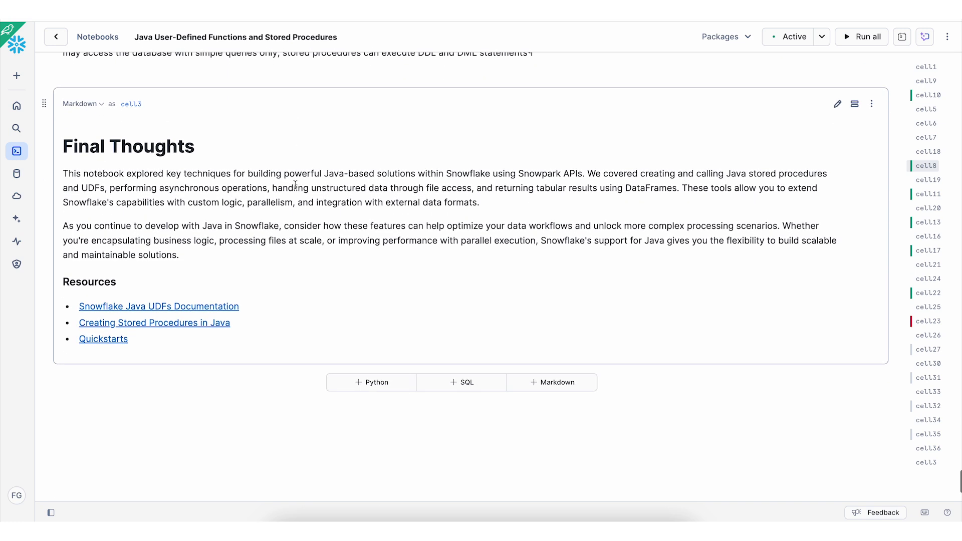
mouse_move(130, 265)
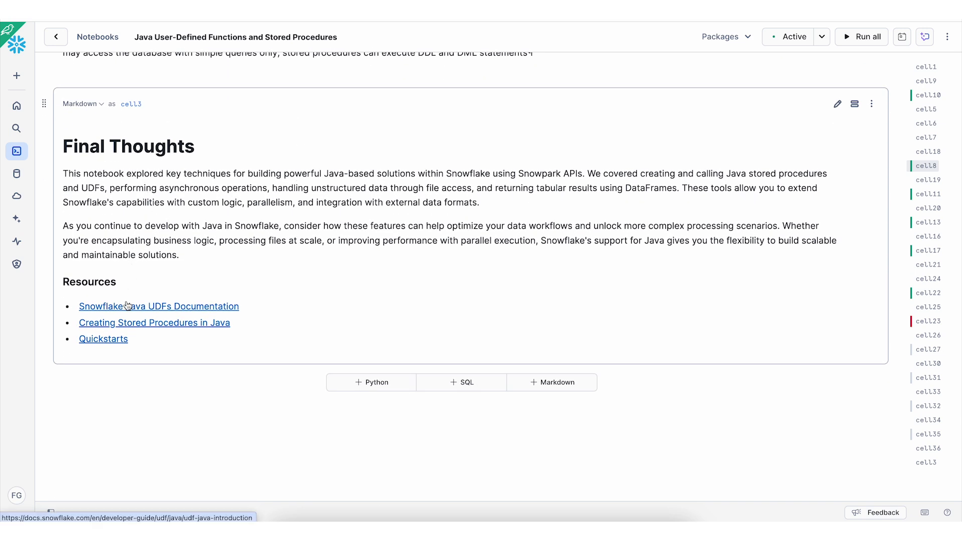
mouse_move(186, 278)
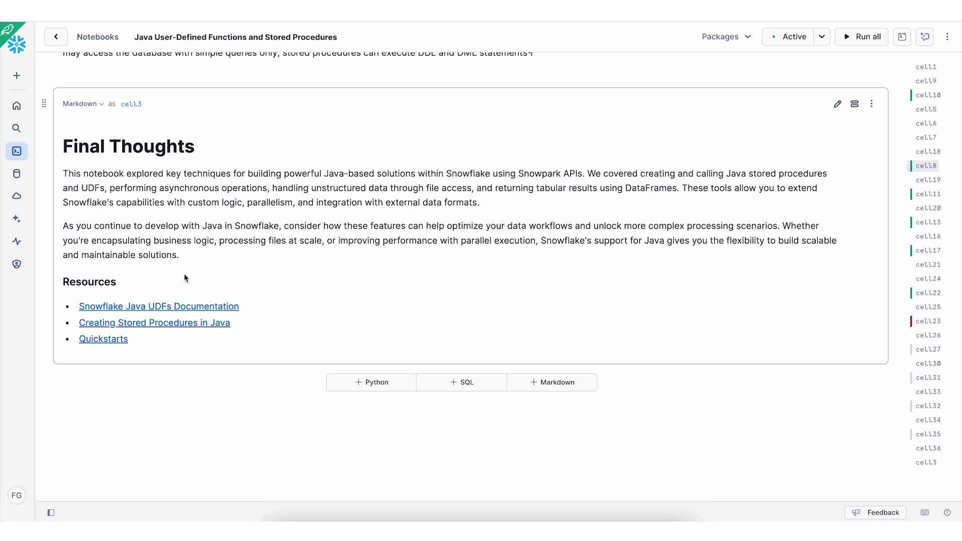